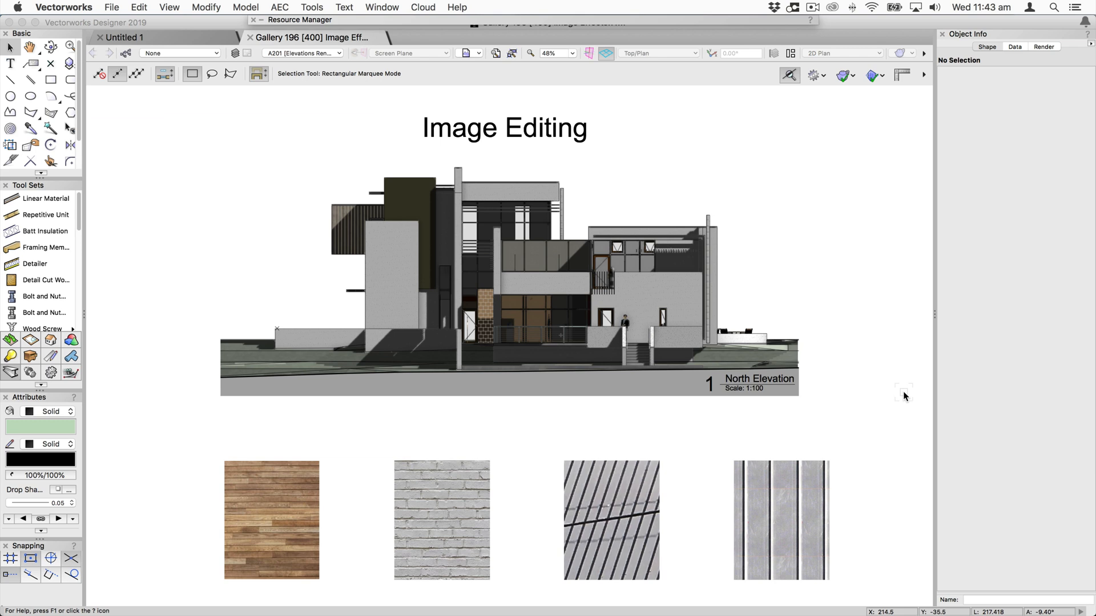
{"action": "mouse_move", "coordinate": [664, 295]}
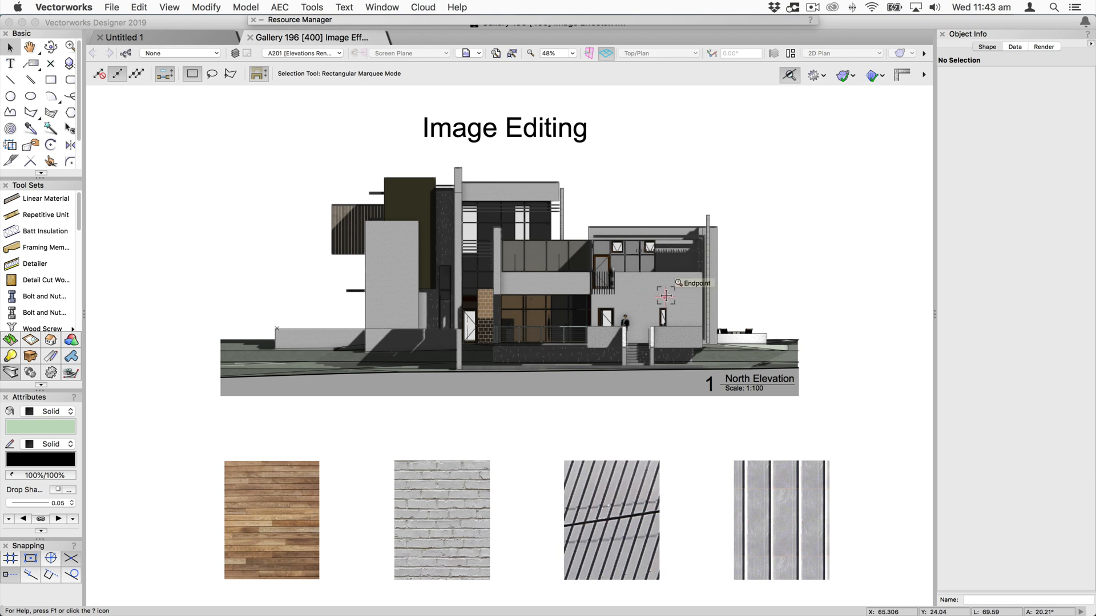
{"action": "mouse_move", "coordinate": [681, 287]}
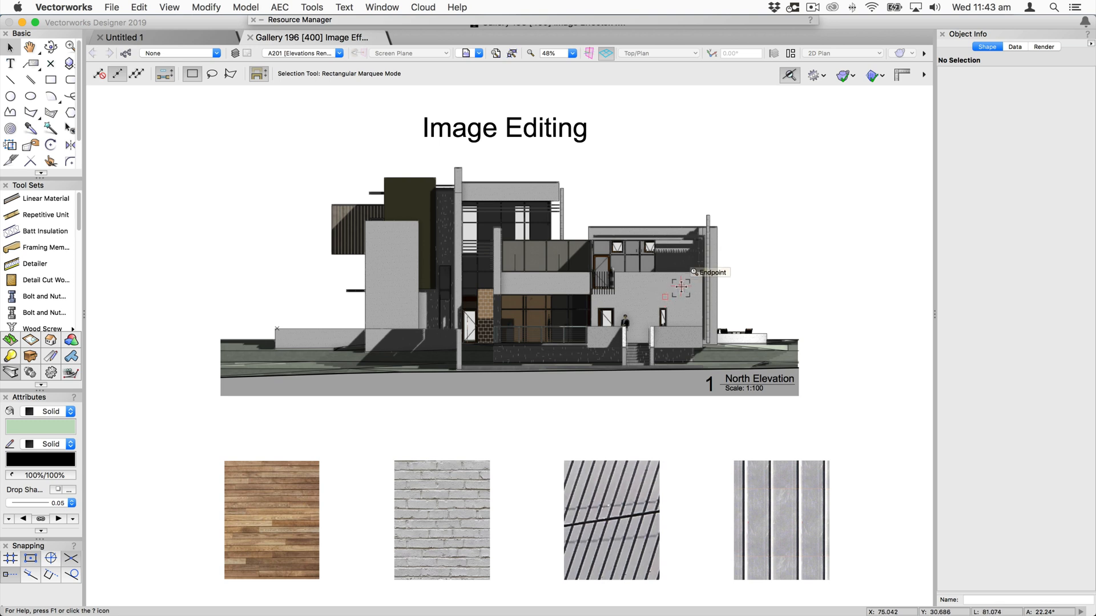
Select the North Elevation viewport and enable its Apply Image Effects option
{"action": "left_click", "coordinate": [503, 272]}
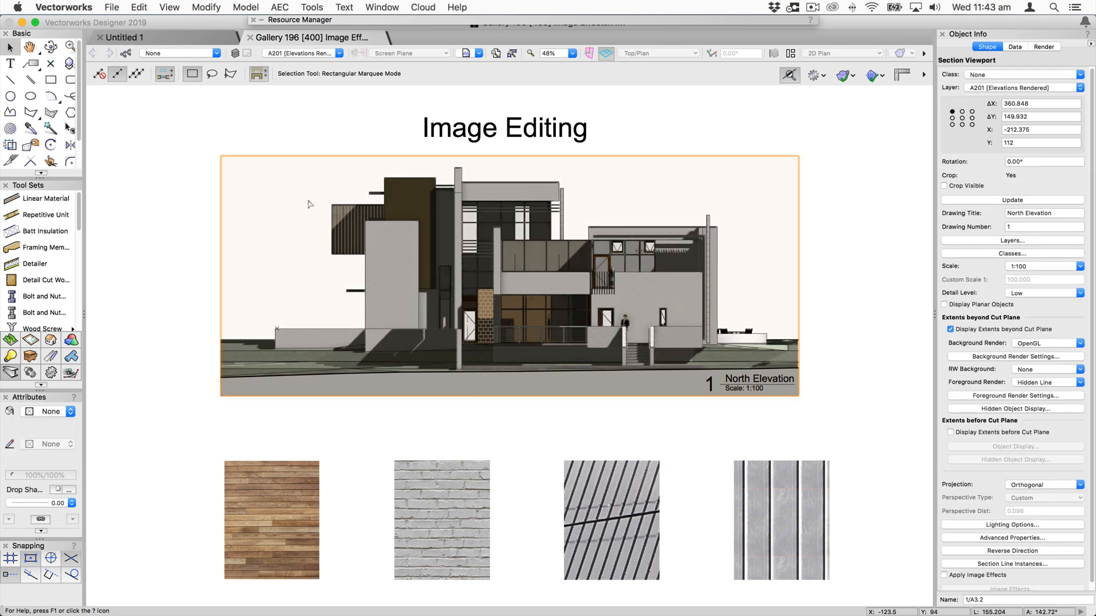
{"action": "mouse_move", "coordinate": [698, 269]}
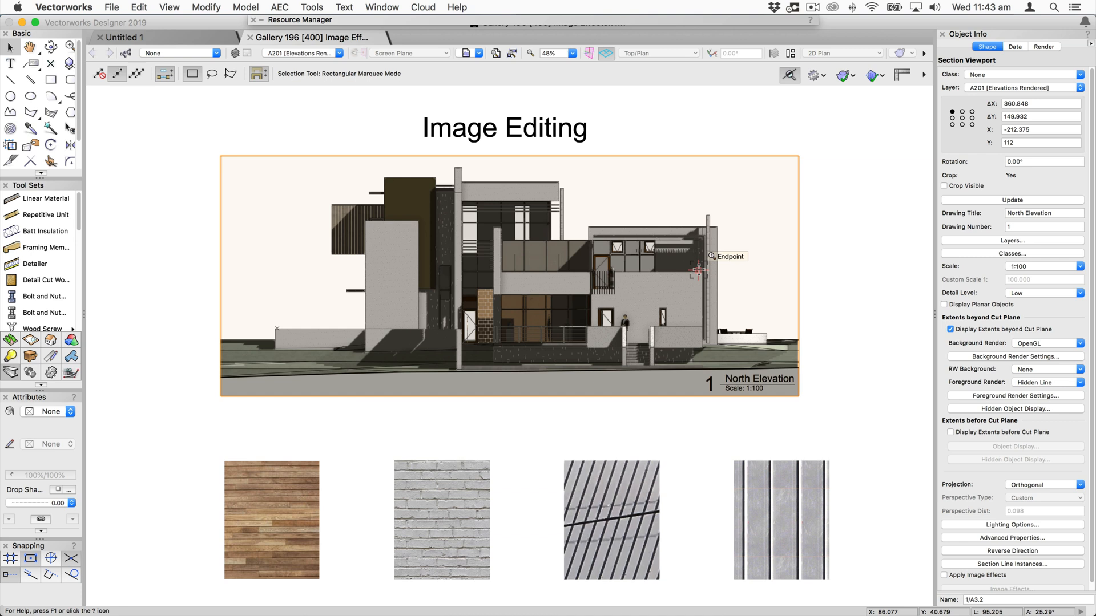
{"action": "mouse_move", "coordinate": [669, 376]}
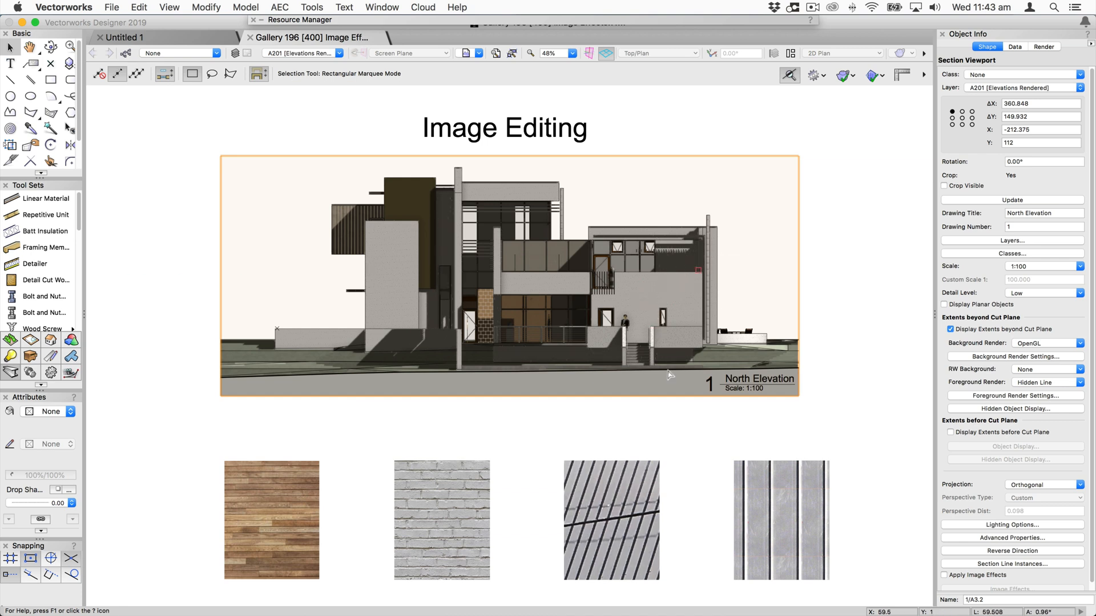
{"action": "mouse_move", "coordinate": [898, 302]}
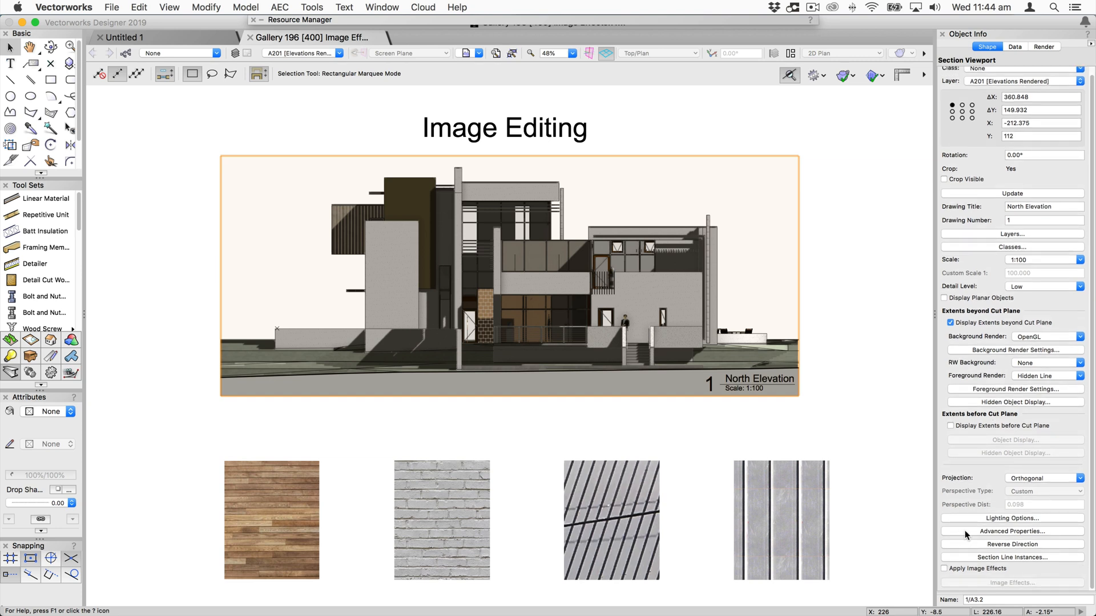
{"action": "mouse_move", "coordinate": [983, 196]}
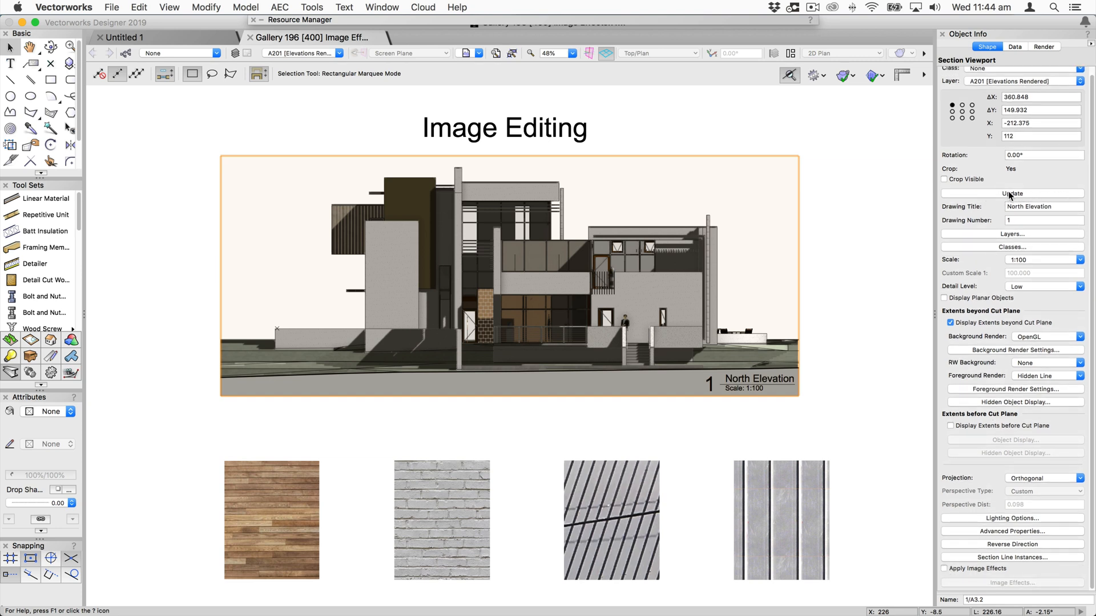
{"action": "left_click", "coordinate": [944, 569]}
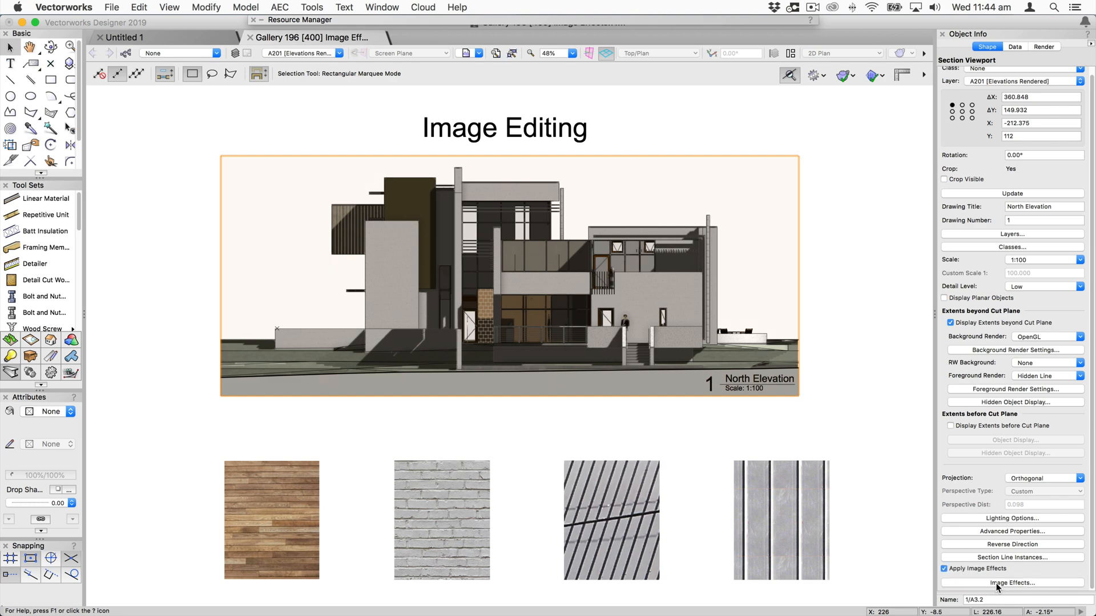
Preview the North Elevation in the Image Effects dialog and raise Exposure and Highlights
{"action": "left_click", "coordinate": [1011, 582]}
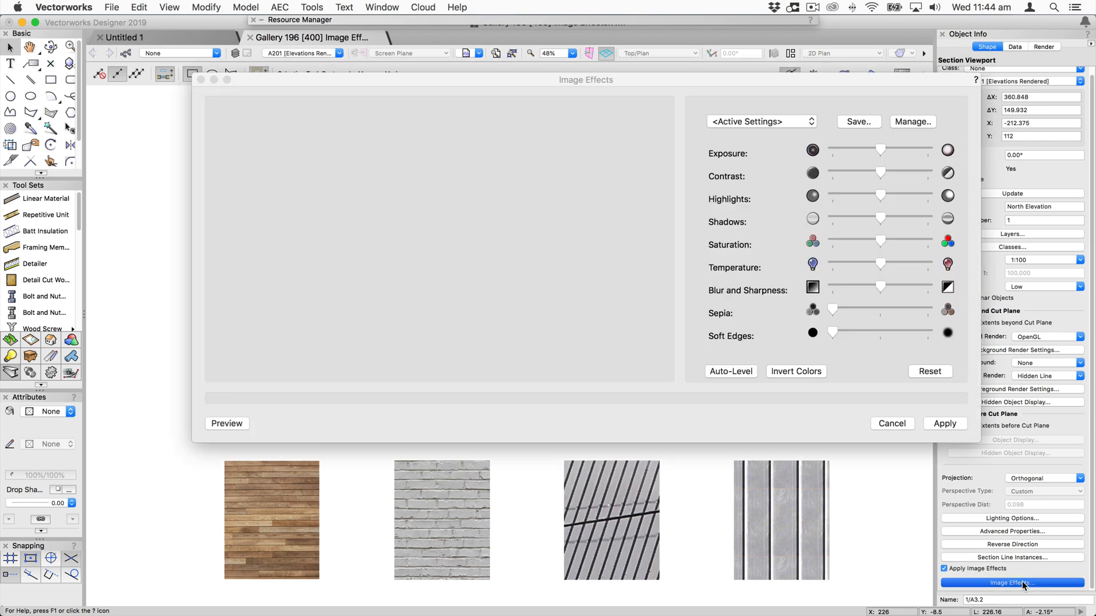
{"action": "left_click", "coordinate": [227, 423]}
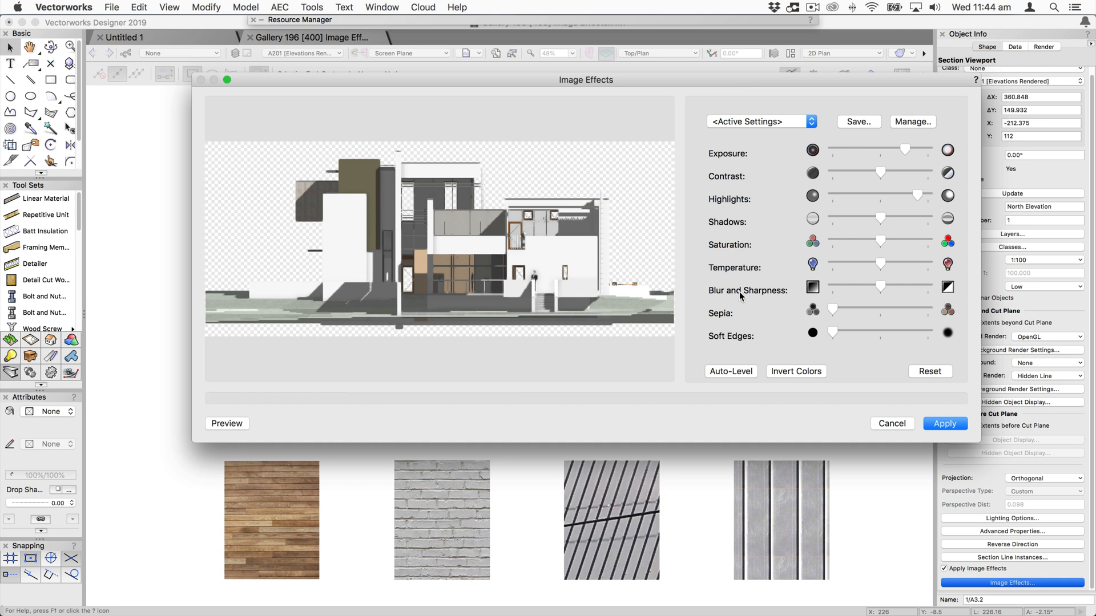
{"action": "mouse_move", "coordinate": [753, 308]}
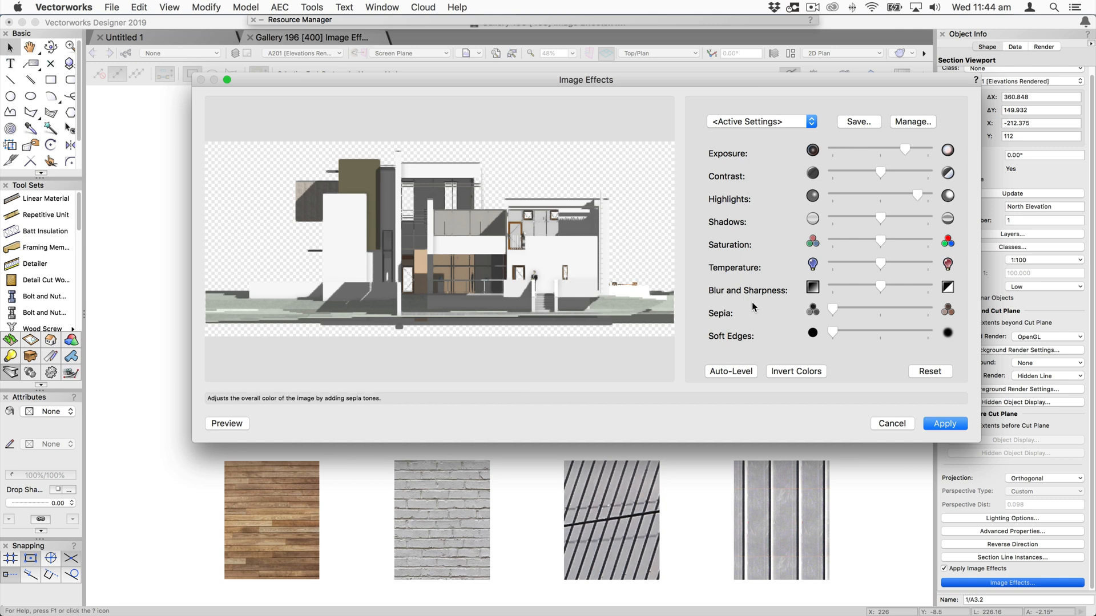
{"action": "mouse_move", "coordinate": [871, 401]}
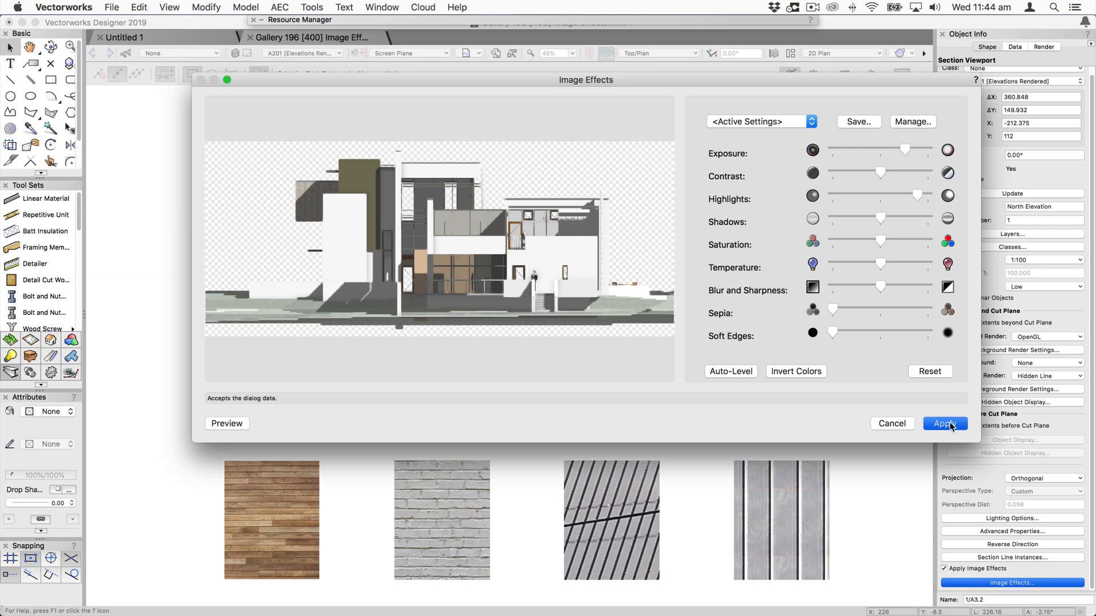
Apply the brightened effects, then switch them off and back on to compare the elevation
{"action": "left_click", "coordinate": [943, 424]}
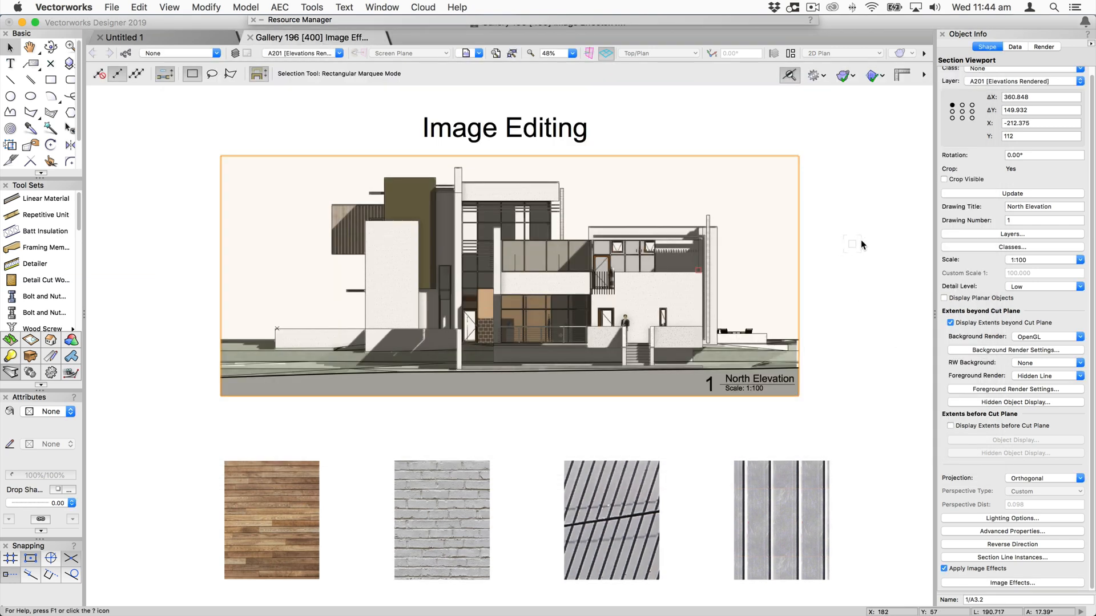
{"action": "left_click", "coordinate": [944, 568]}
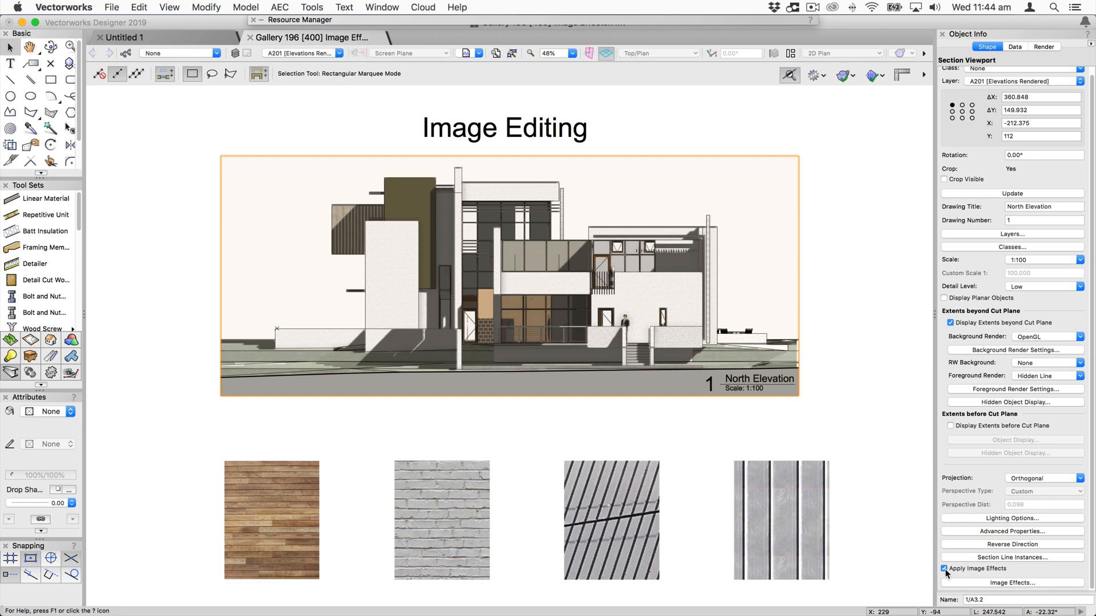
{"action": "left_click", "coordinate": [944, 568]}
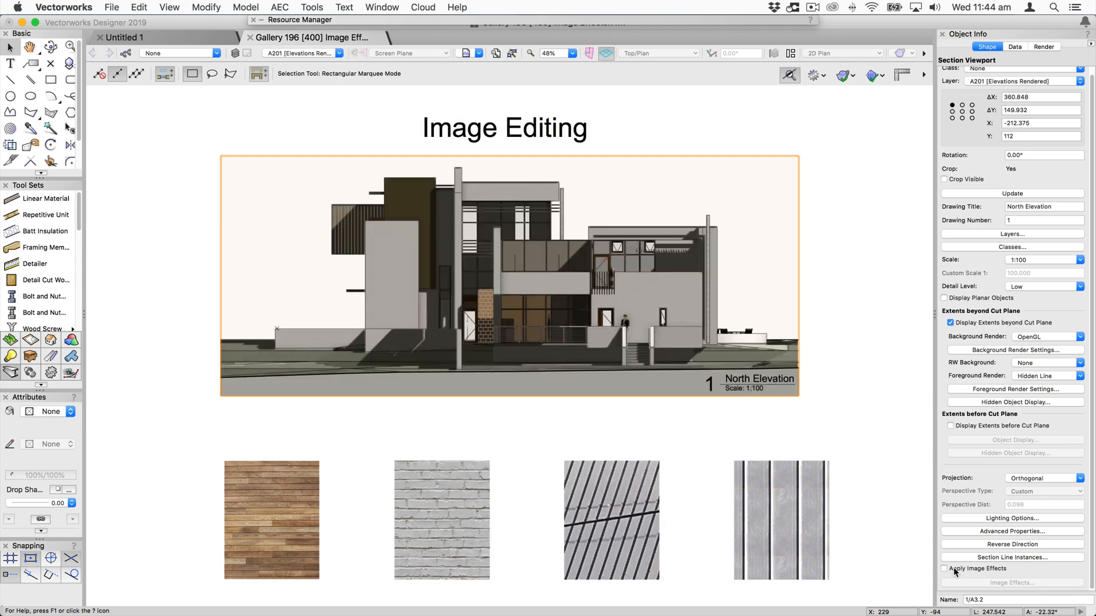
{"action": "left_click", "coordinate": [945, 568]}
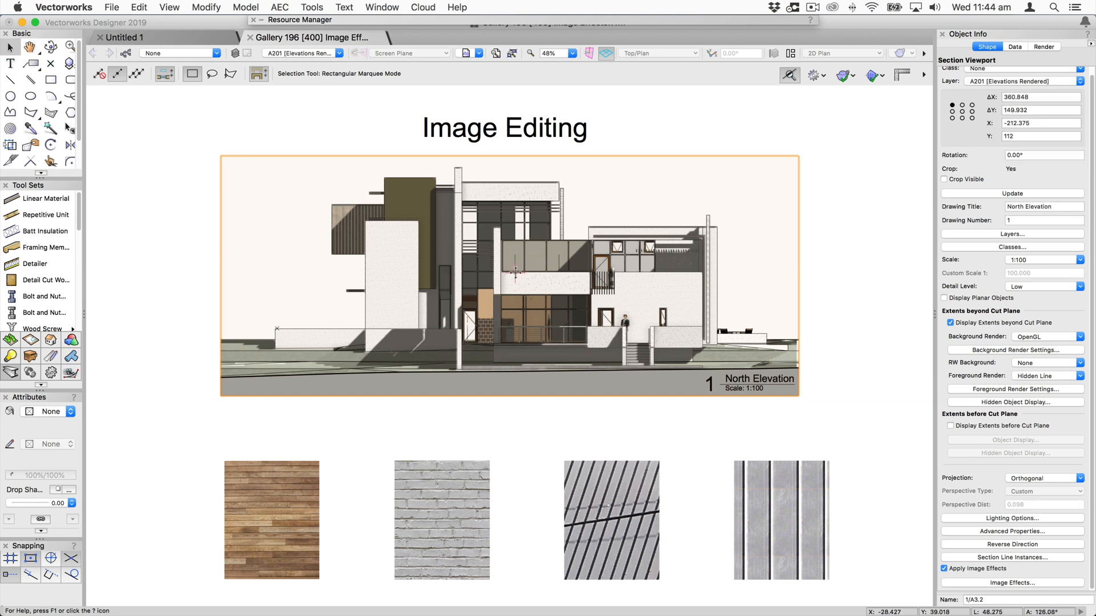
{"action": "mouse_move", "coordinate": [605, 272]}
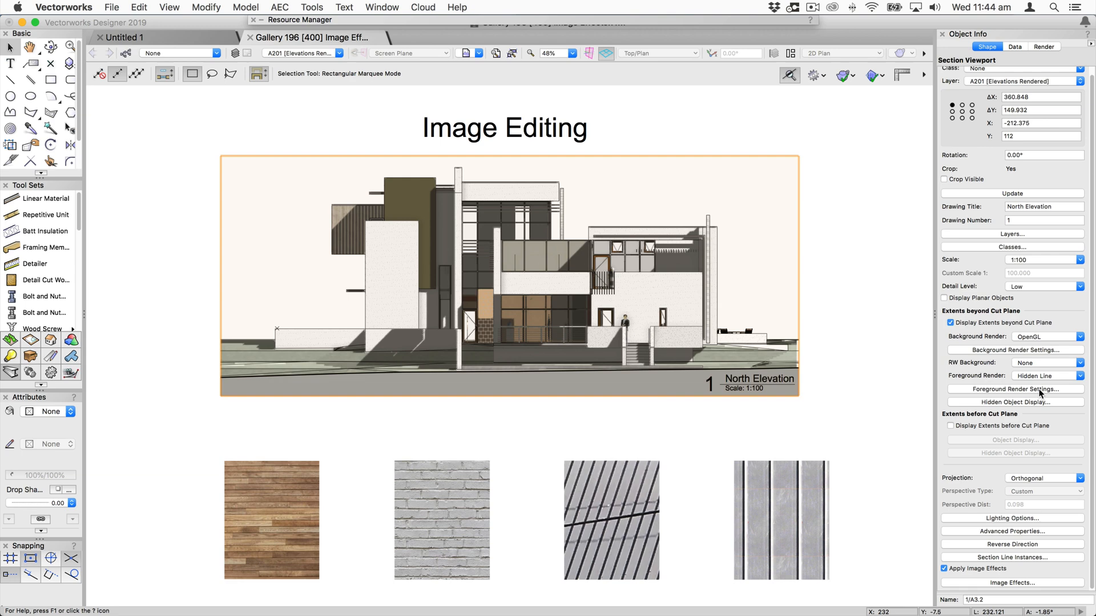
Keep Sketch Hidden Line Results with Careful style in the foreground render settings and update the viewport
{"action": "left_click", "coordinate": [1012, 389]}
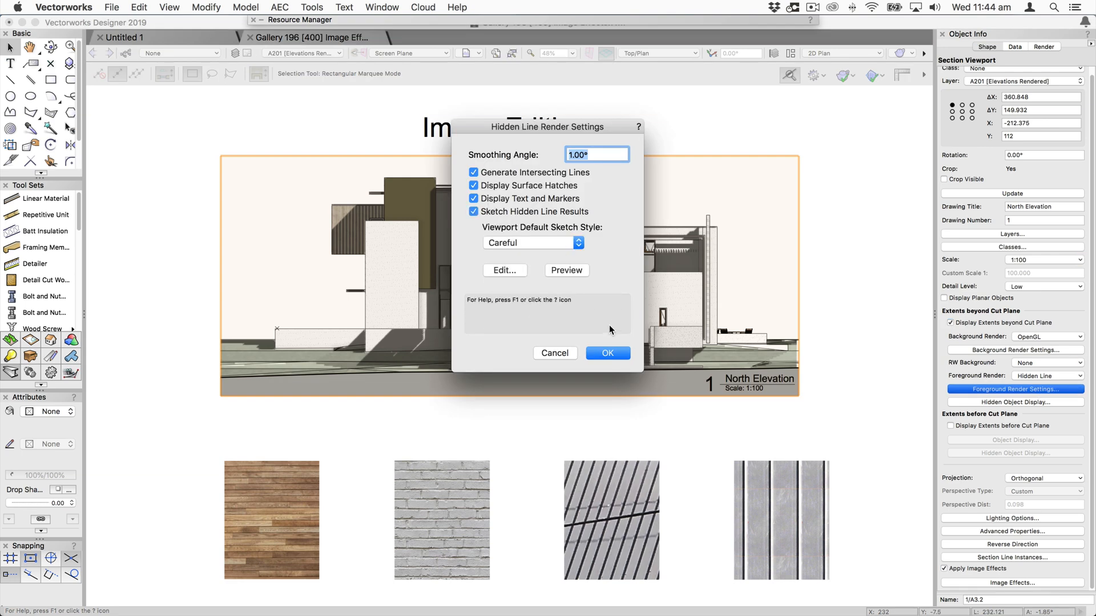
{"action": "left_click", "coordinate": [606, 353]}
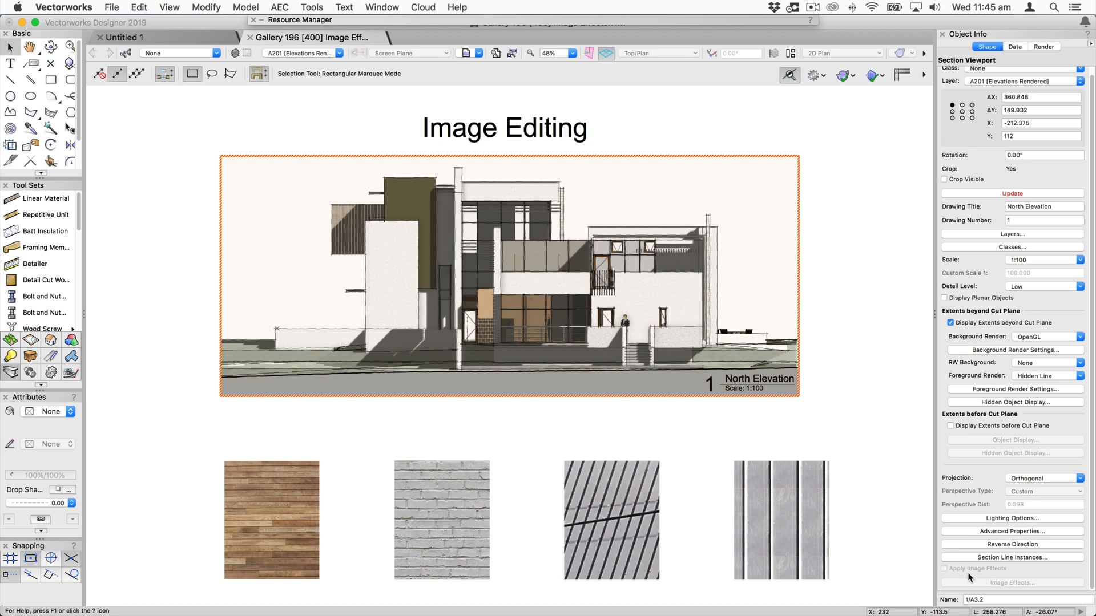
{"action": "left_click", "coordinate": [1011, 194]}
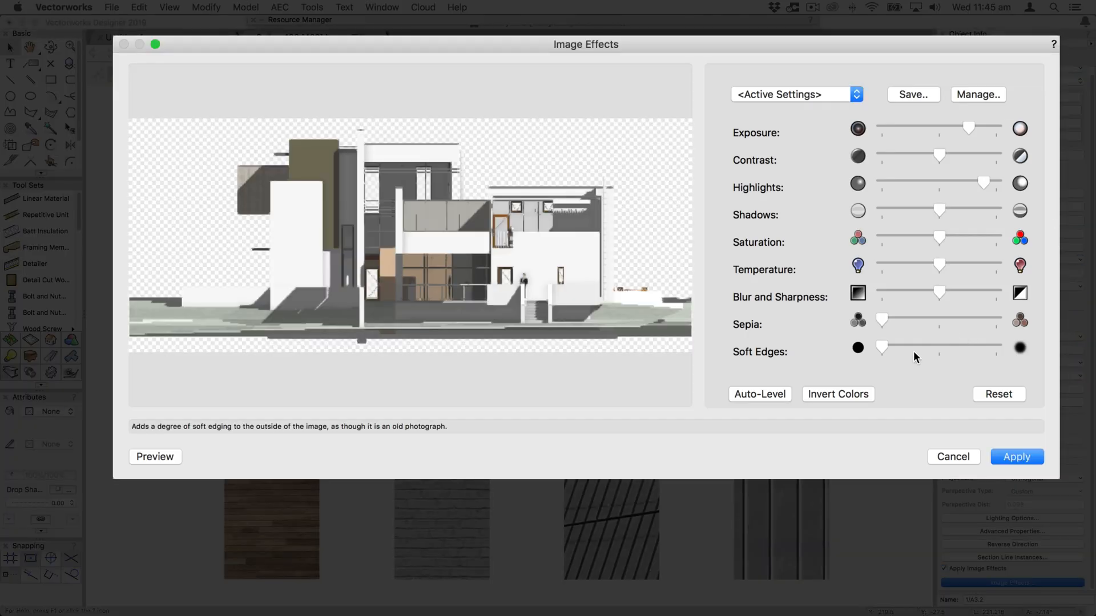
{"action": "mouse_move", "coordinate": [883, 349]}
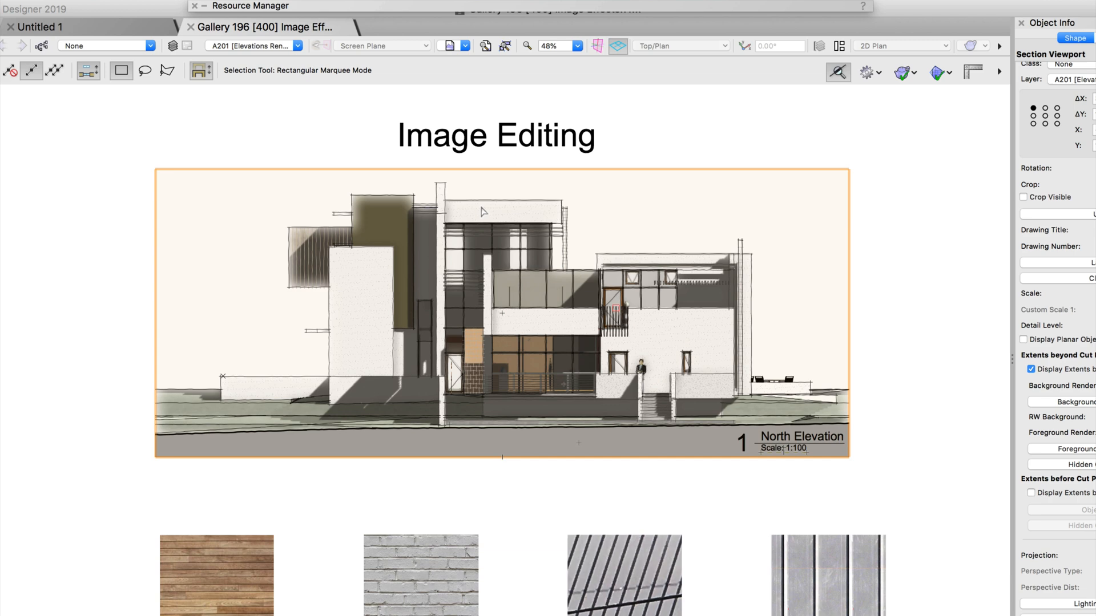
{"action": "mouse_move", "coordinate": [190, 451]}
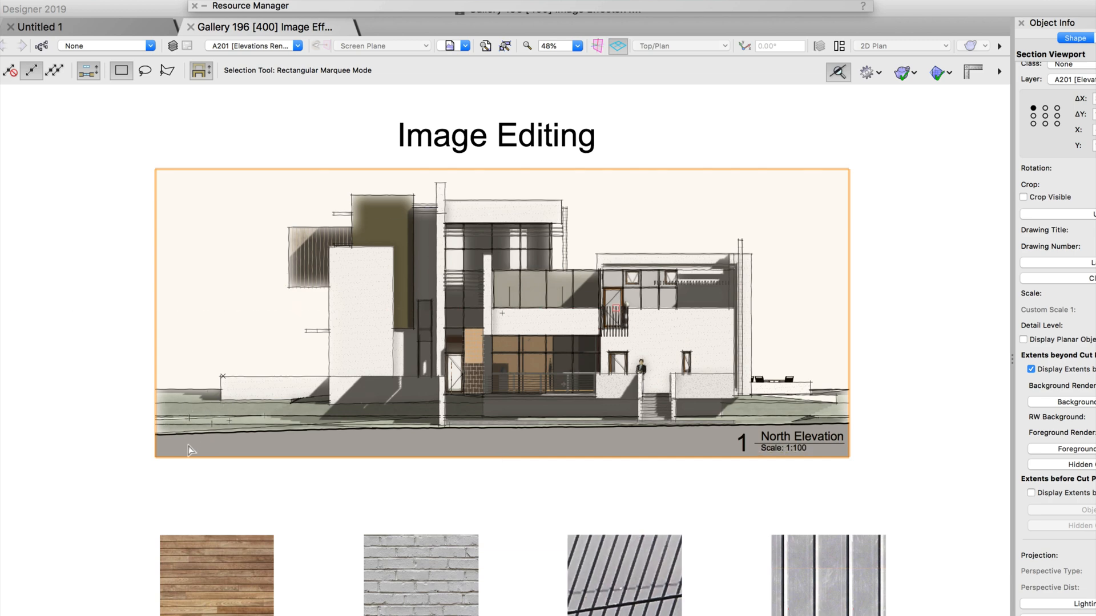
Inspect the refreshed sketched elevation and select the wood texture image with effects enabled
{"action": "left_click", "coordinate": [928, 293]}
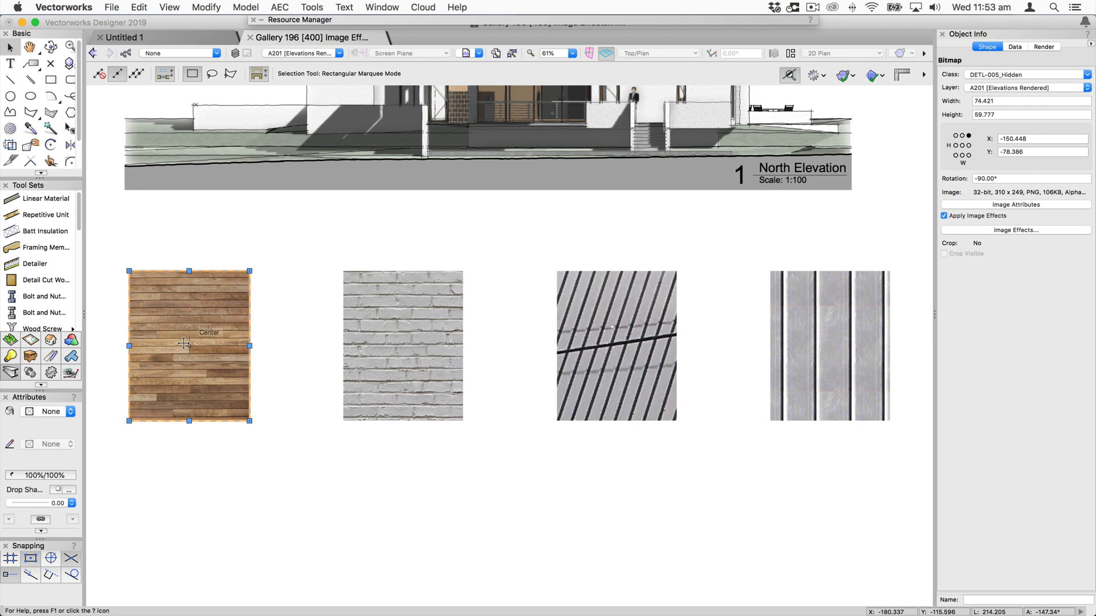
{"action": "mouse_move", "coordinate": [1008, 297]}
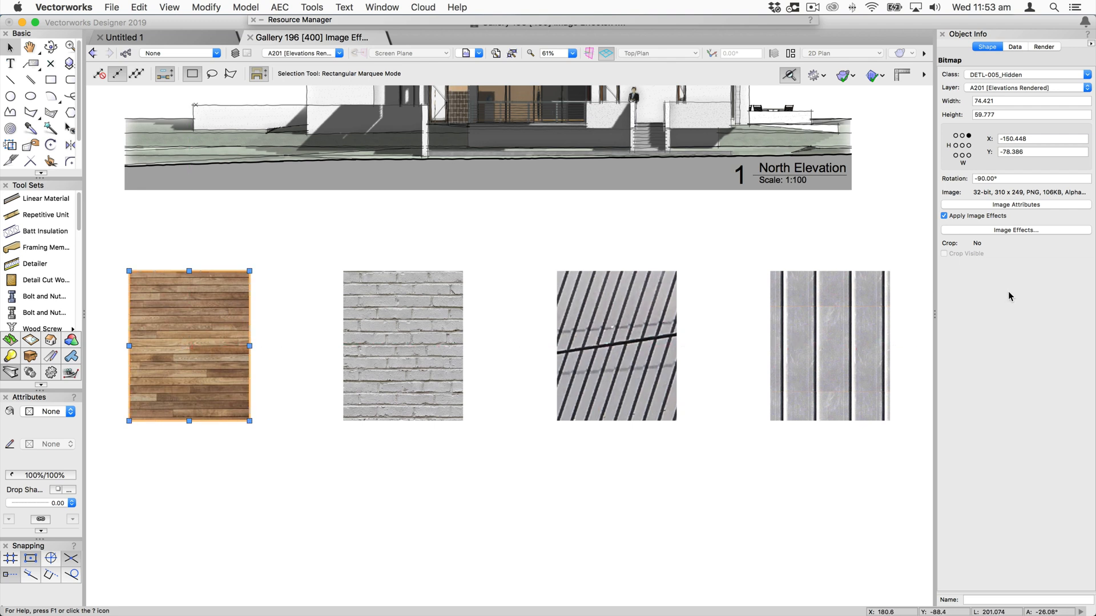
Raise Exposure, Contrast and Highlights and lower Saturation on the wood plank image, then apply
{"action": "left_click", "coordinate": [1014, 230]}
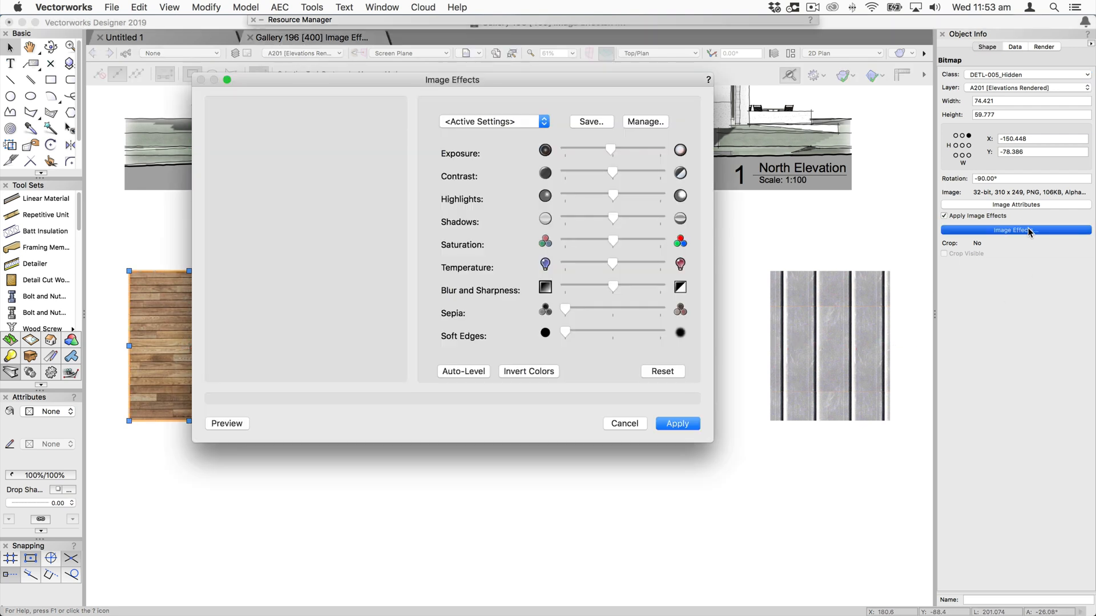
{"action": "left_click", "coordinate": [227, 423]}
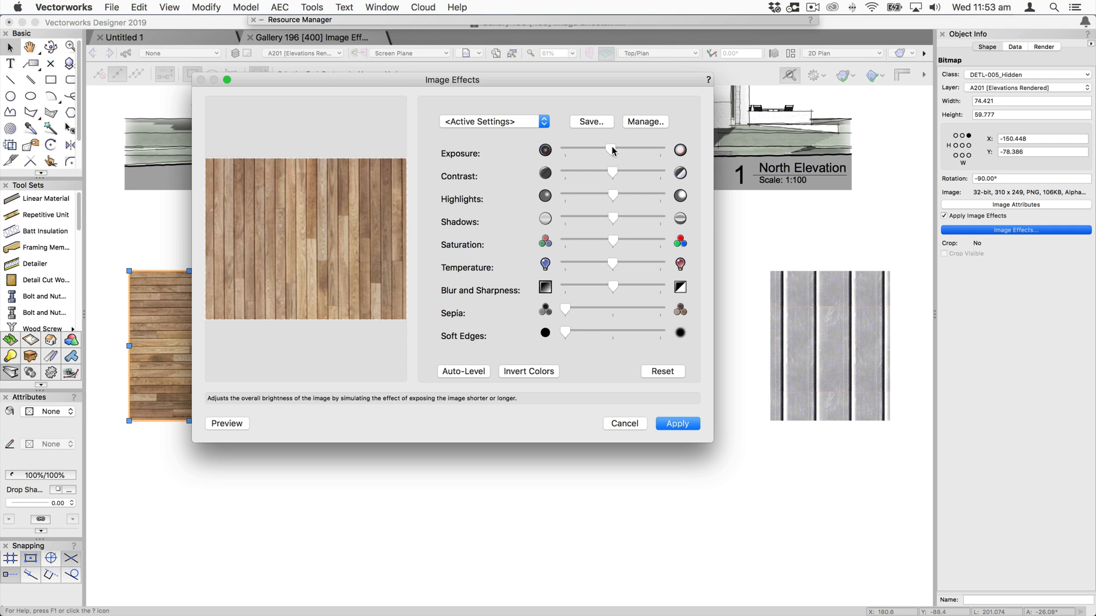
{"action": "mouse_move", "coordinate": [614, 264]}
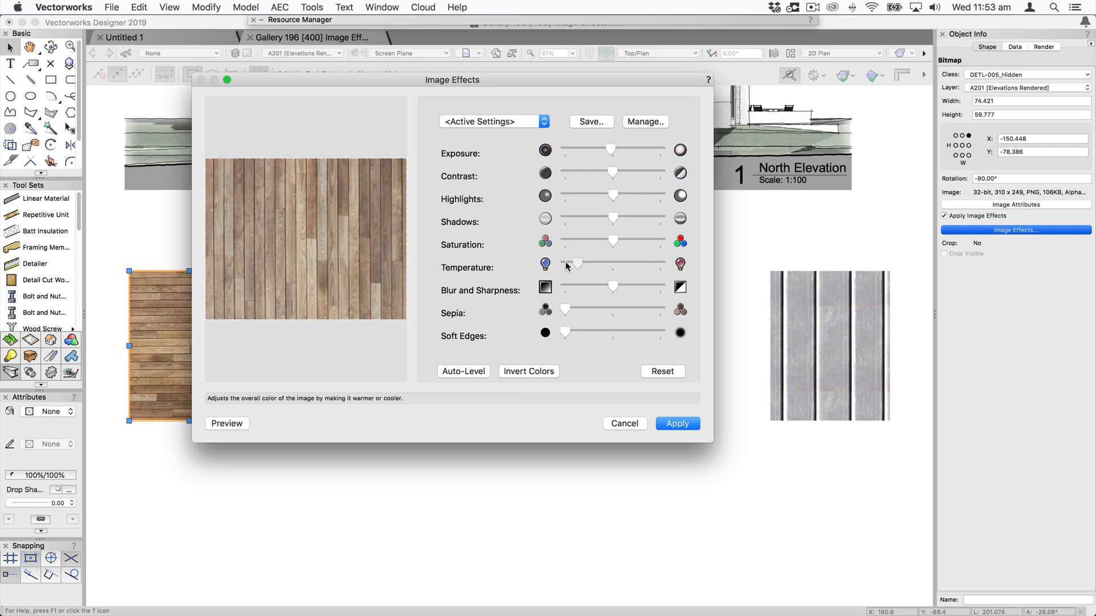
{"action": "mouse_move", "coordinate": [611, 242]}
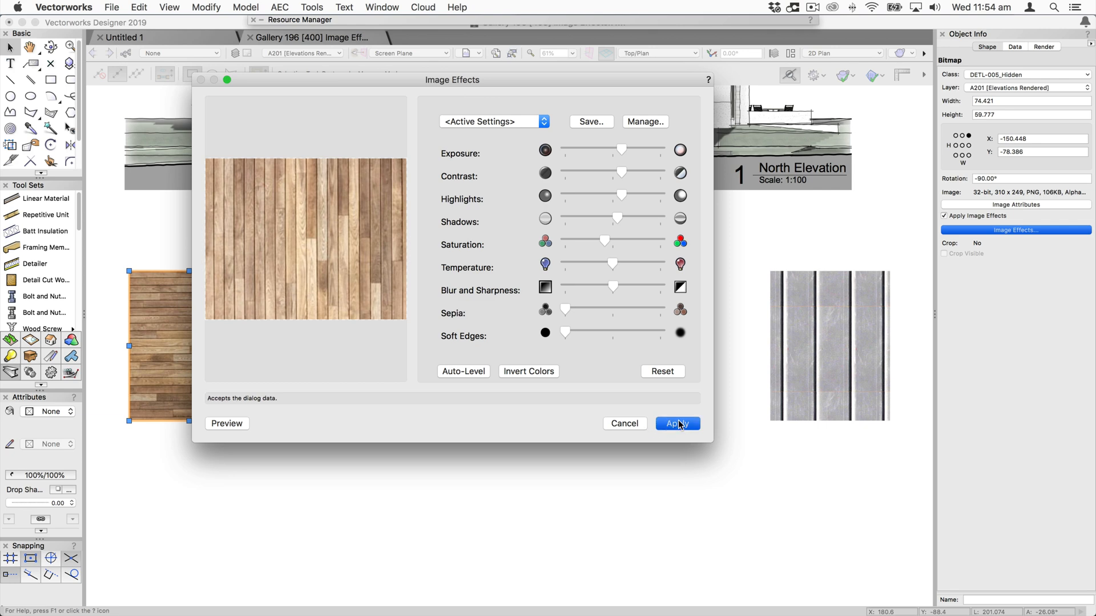
{"action": "left_click", "coordinate": [675, 424]}
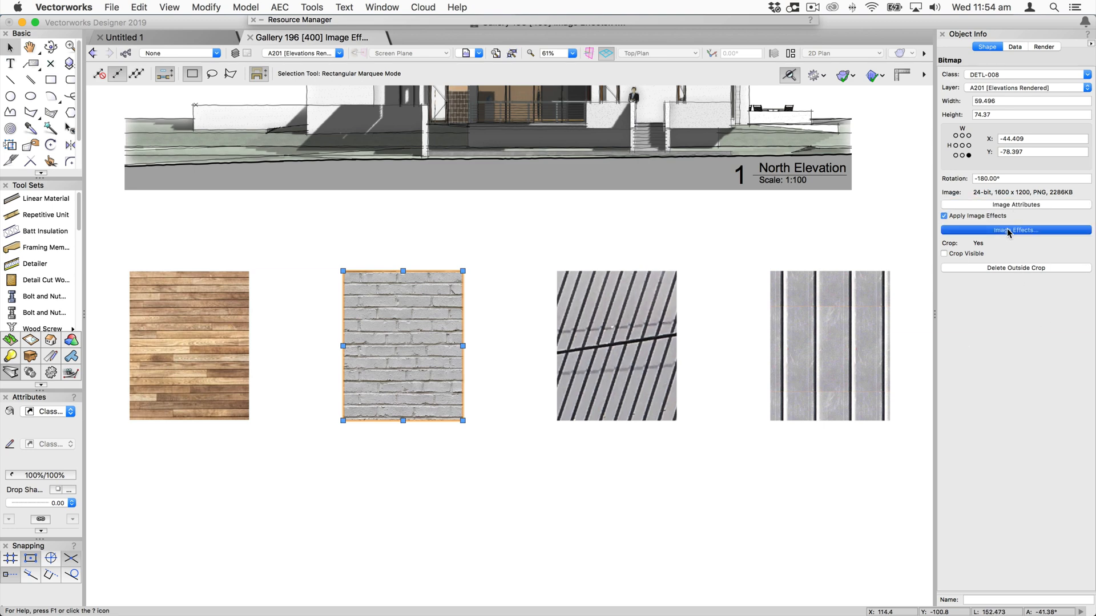
Raise Exposure and Highlights on the brick image, apply, and toggle the effects off and on to compare
{"action": "left_click", "coordinate": [1014, 230]}
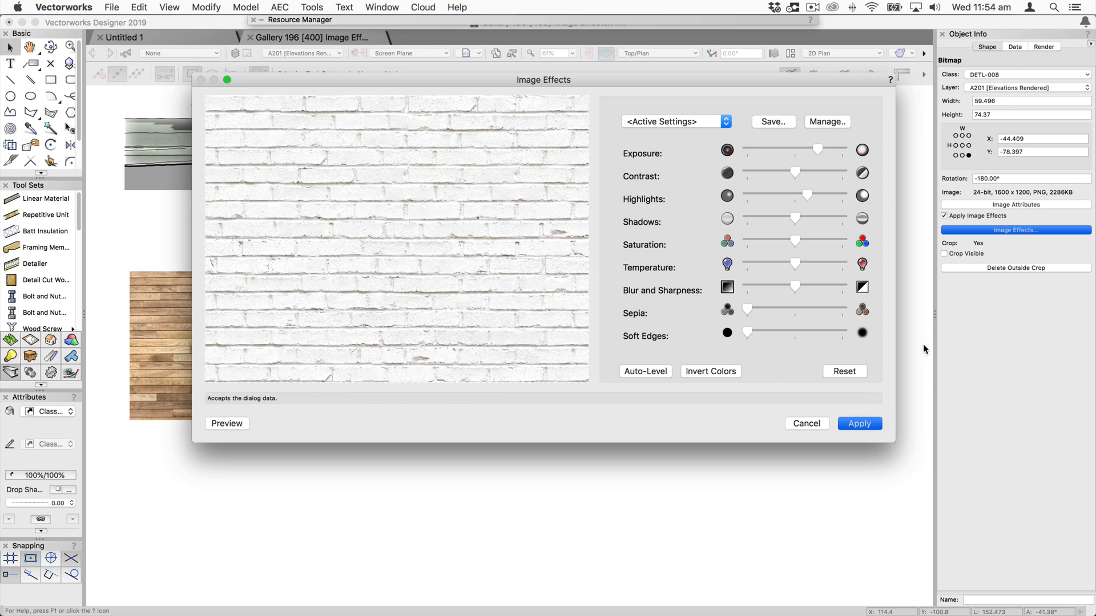
{"action": "left_click", "coordinate": [859, 424]}
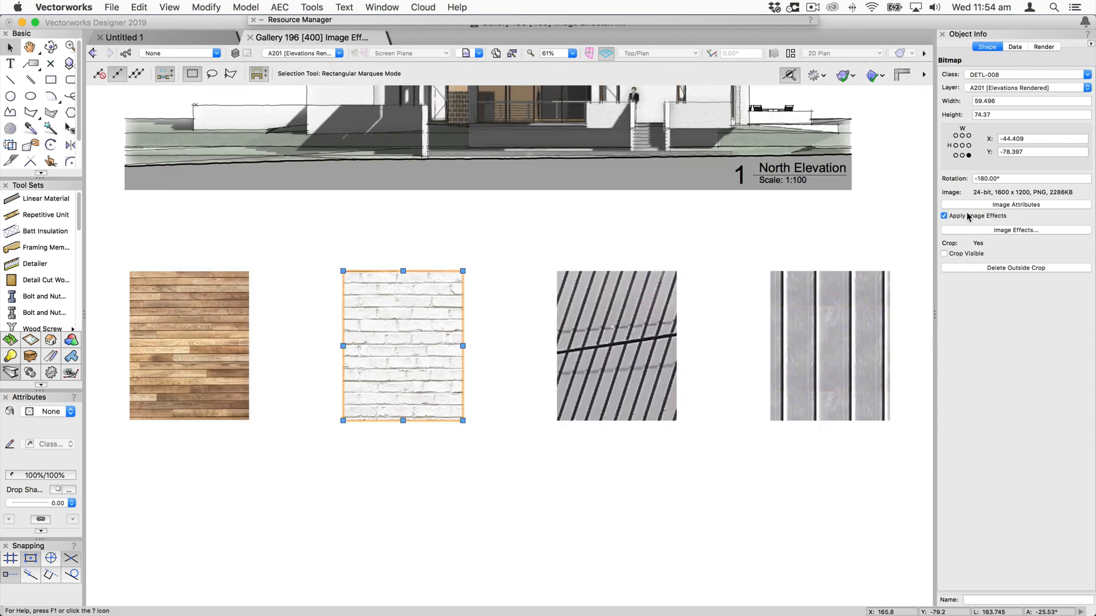
{"action": "left_click", "coordinate": [944, 216]}
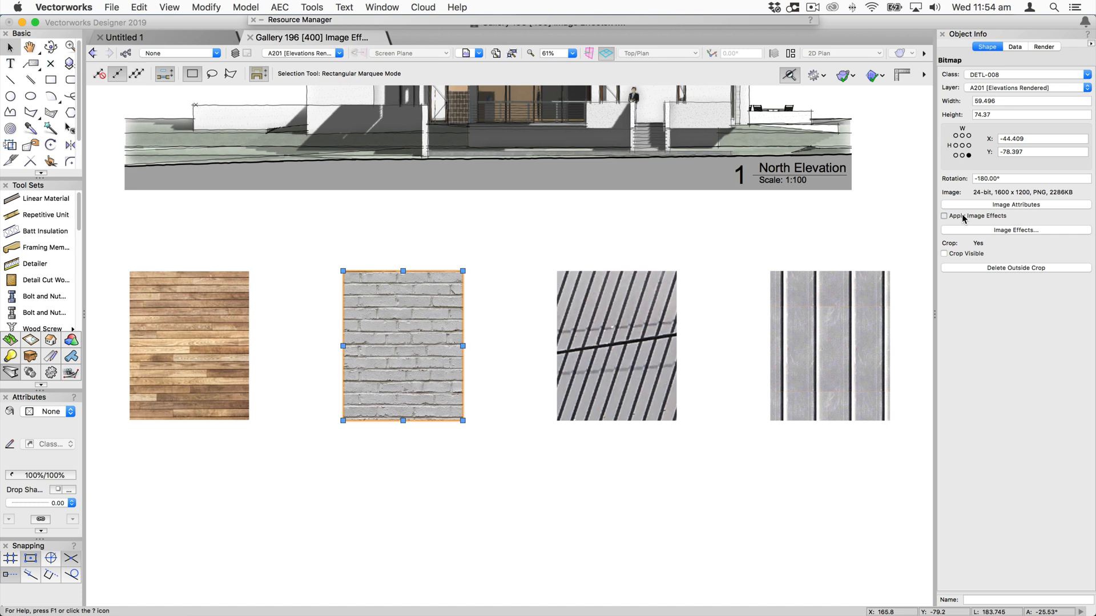
{"action": "left_click", "coordinate": [944, 216]}
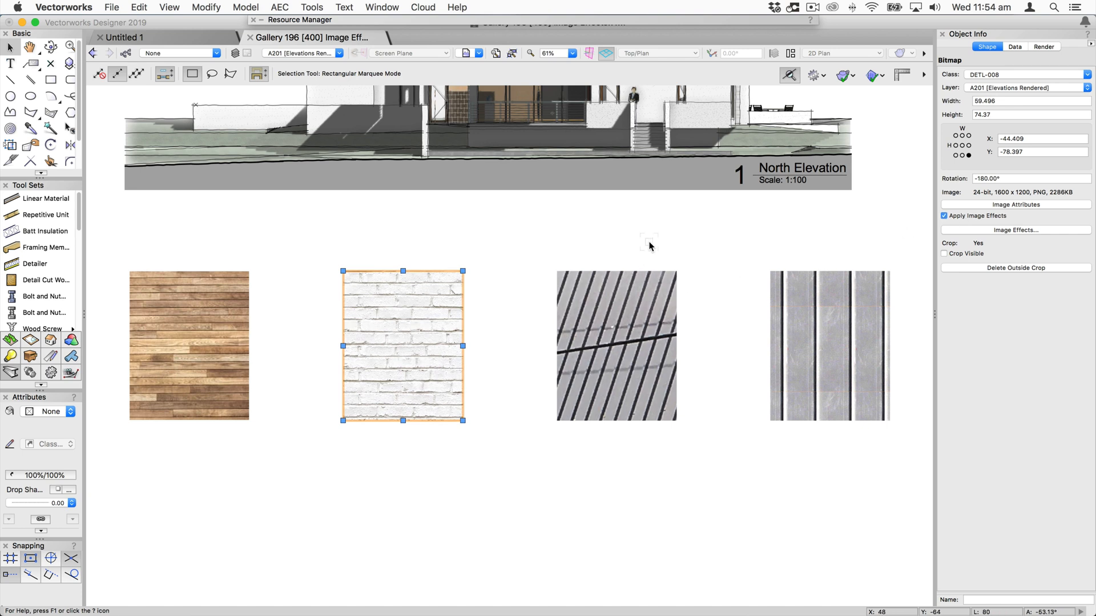
{"action": "left_click", "coordinate": [615, 346]}
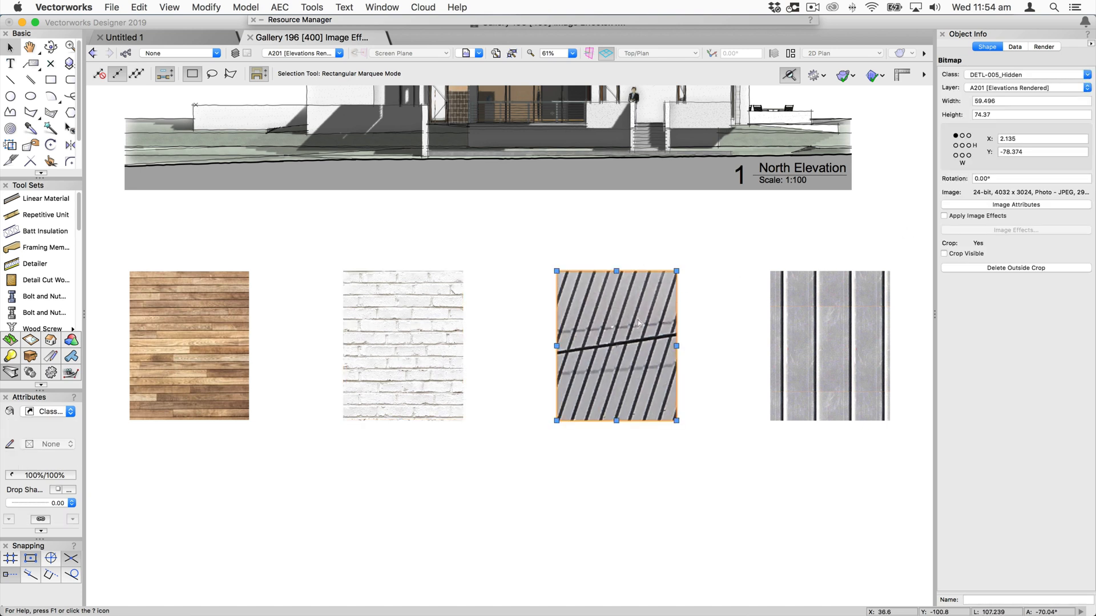
{"action": "mouse_move", "coordinate": [667, 318]}
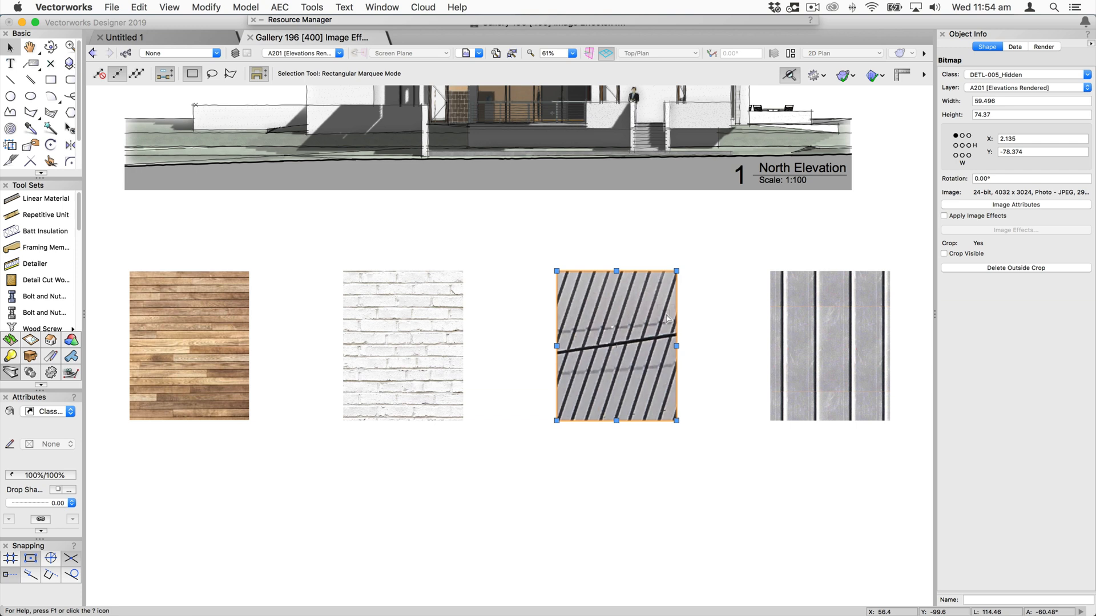
{"action": "mouse_move", "coordinate": [937, 227]}
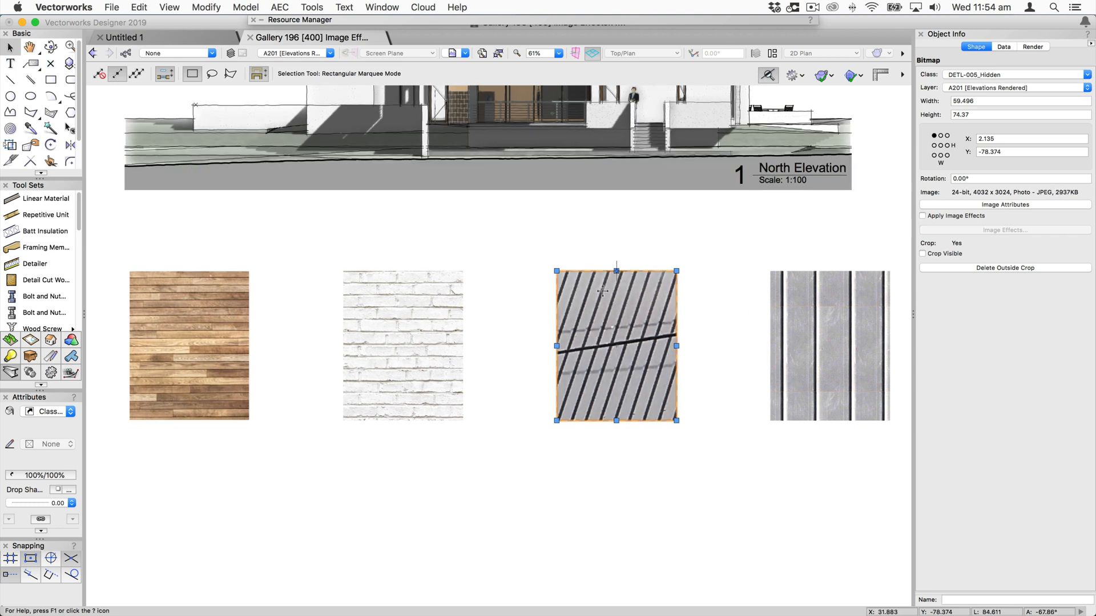
{"action": "mouse_move", "coordinate": [940, 205]}
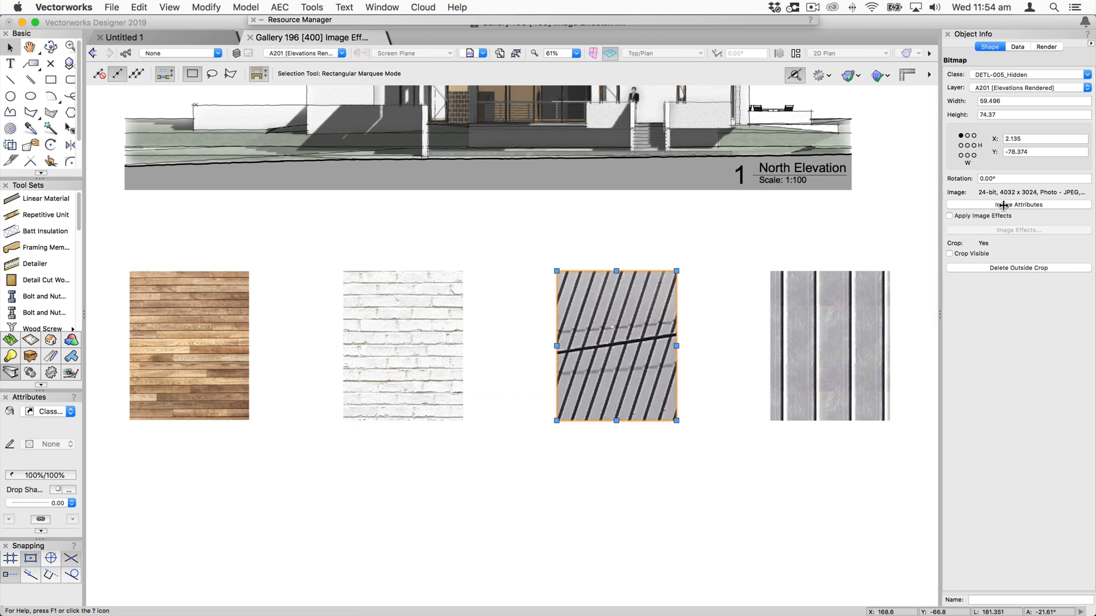
{"action": "left_click", "coordinate": [1017, 205]}
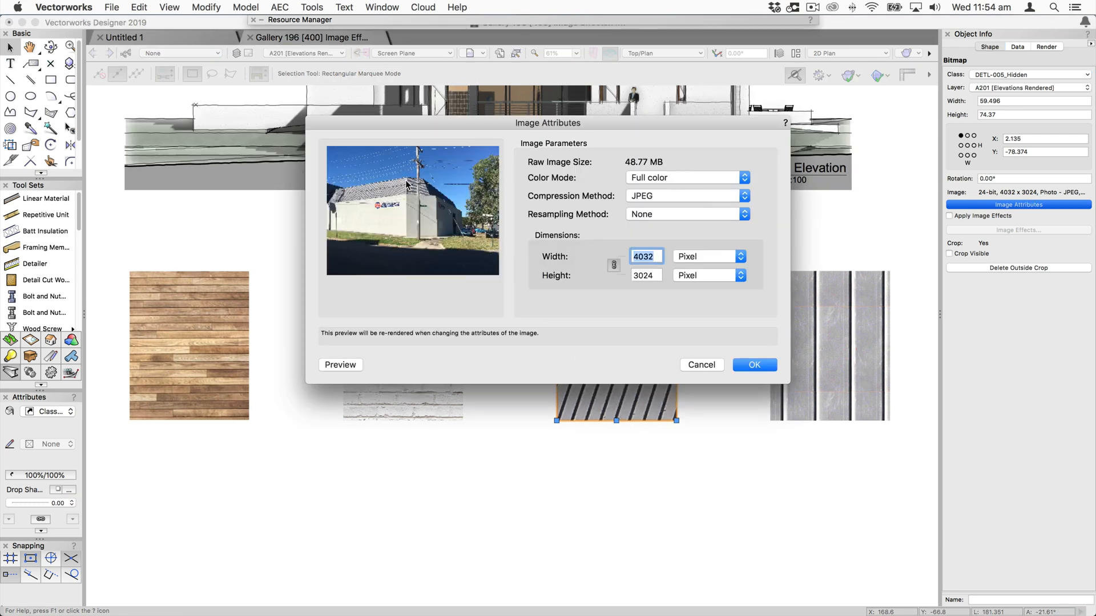
{"action": "mouse_move", "coordinate": [652, 161]}
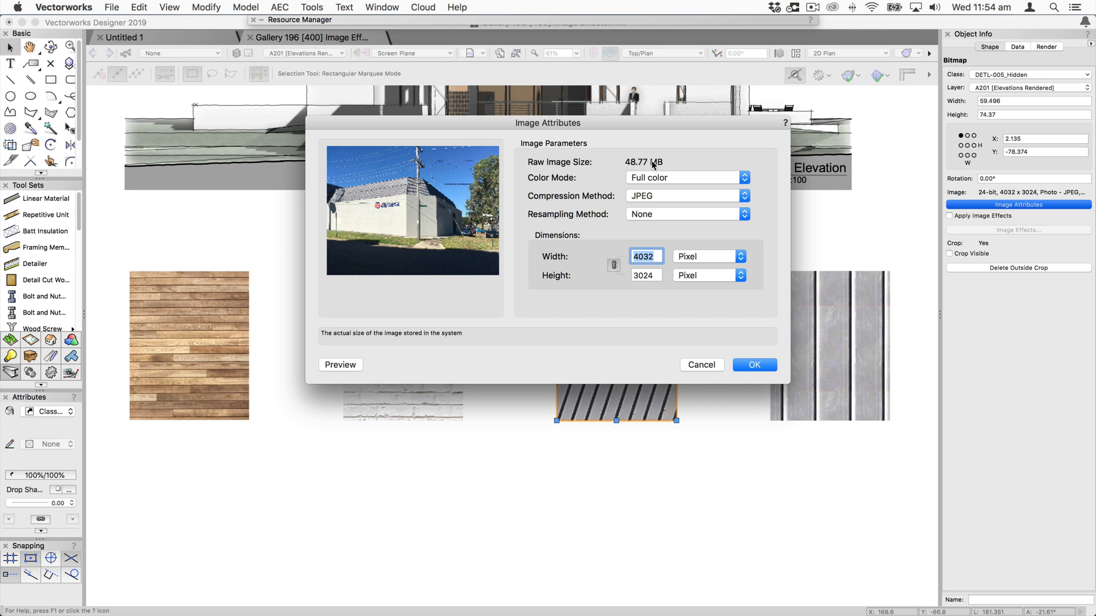
{"action": "mouse_move", "coordinate": [663, 172]}
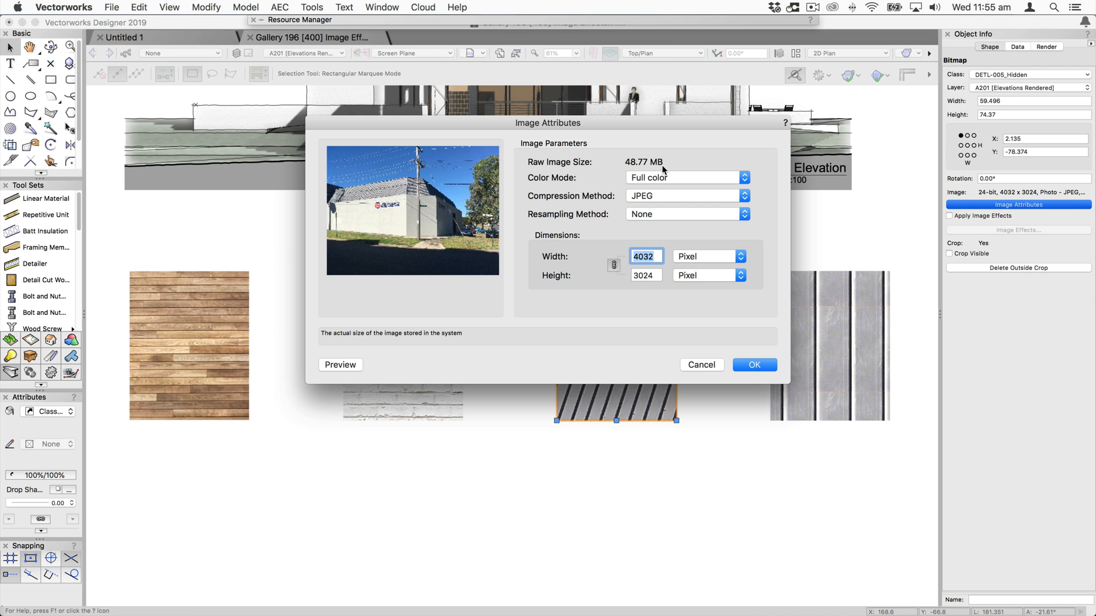
{"action": "mouse_move", "coordinate": [662, 189]}
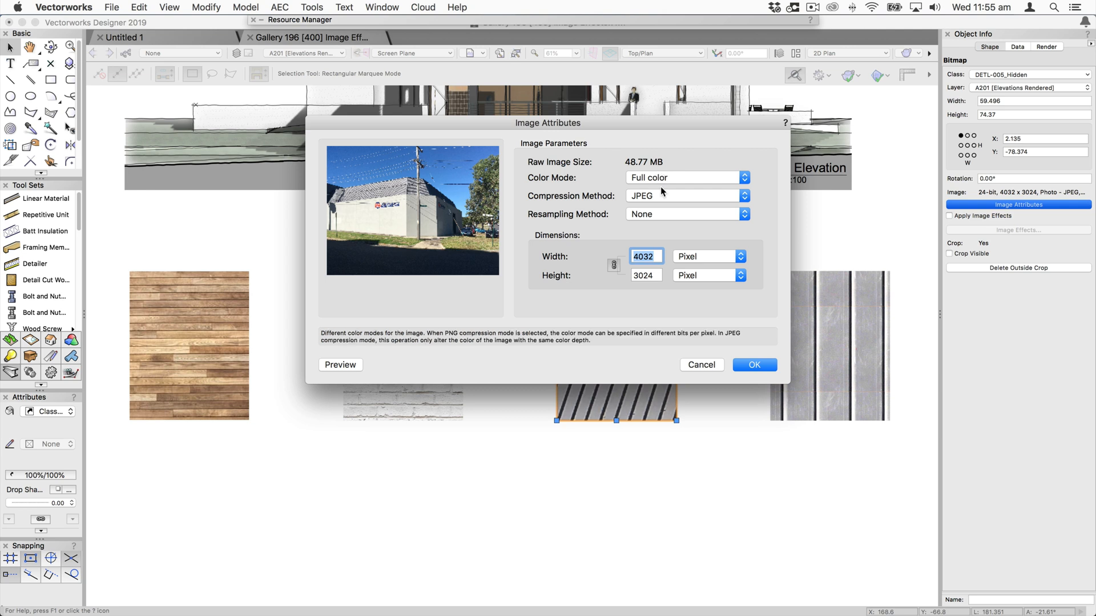
{"action": "left_click", "coordinate": [754, 364]}
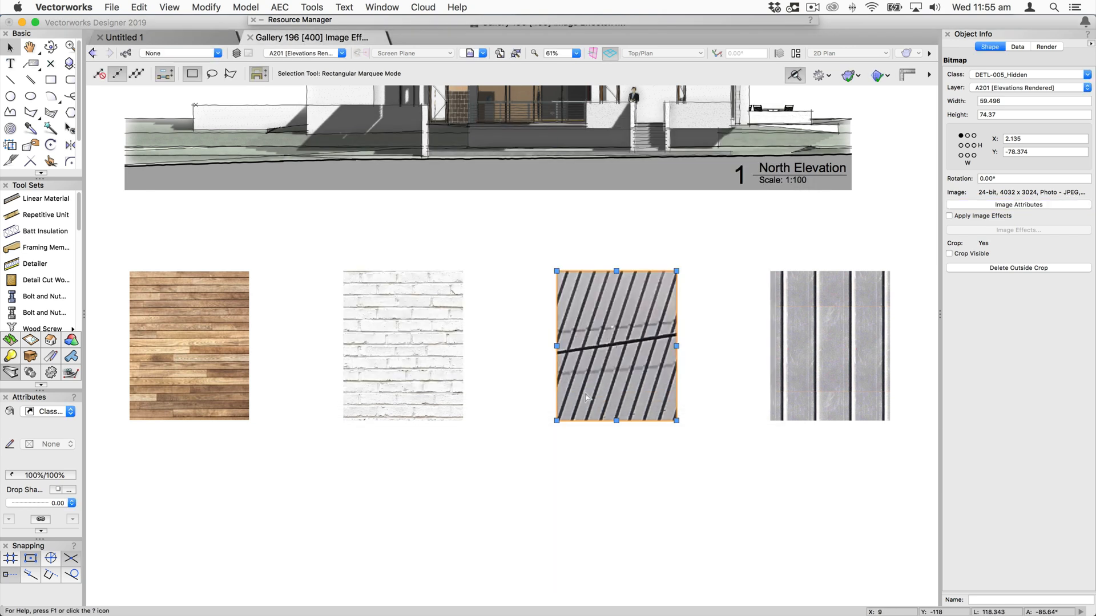
{"action": "mouse_move", "coordinate": [616, 312]}
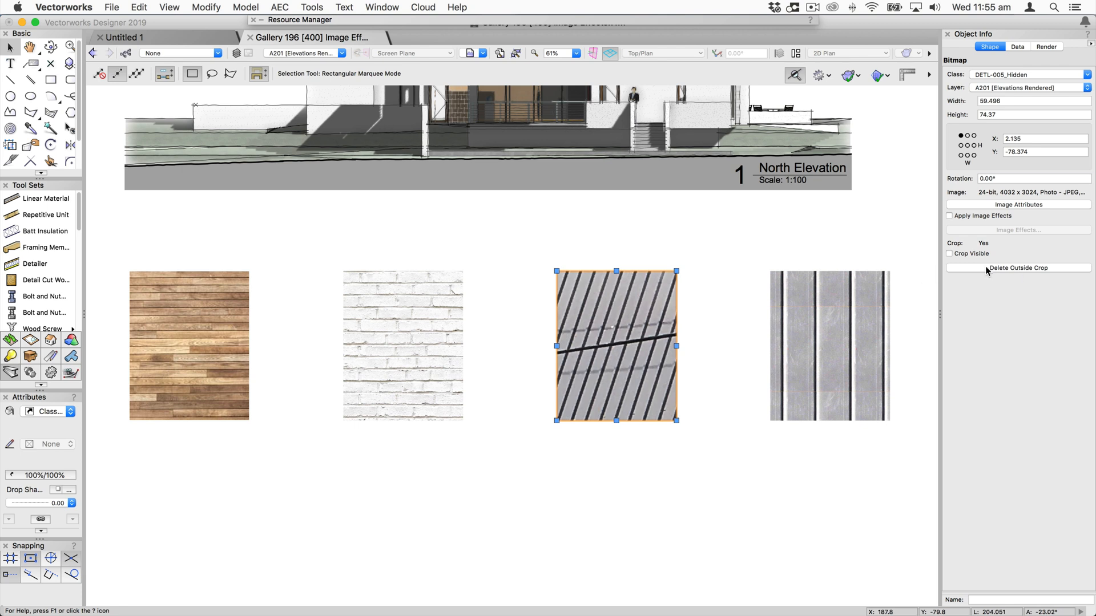
Permanently delete the photo area outside the crop, leaving it stored at 196 x 245 pixels, then select the striped bitmap
{"action": "left_click", "coordinate": [1017, 267]}
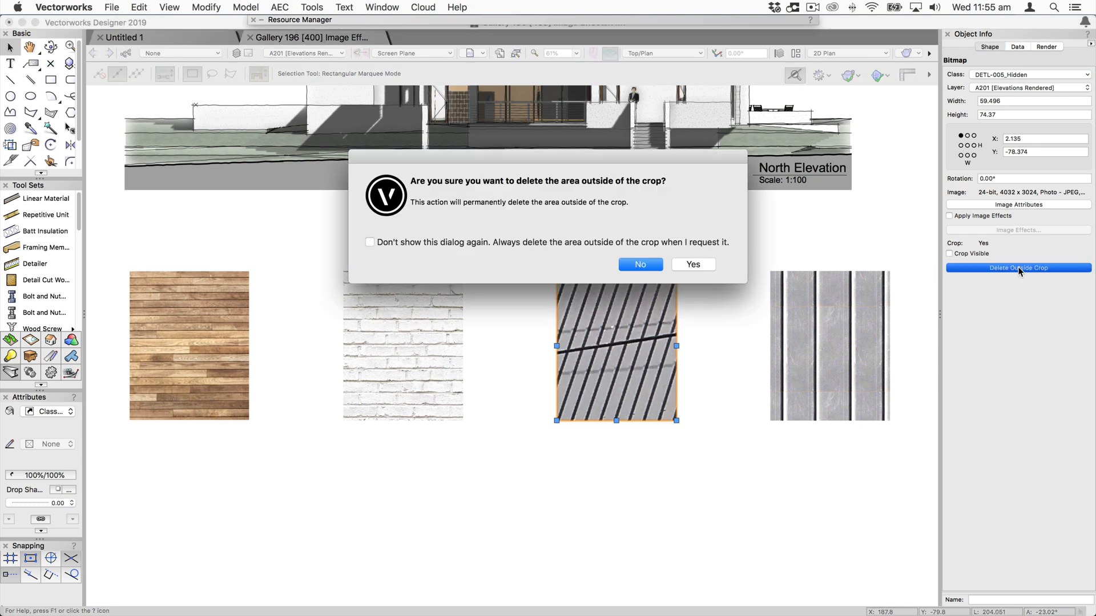
{"action": "left_click", "coordinate": [691, 264]}
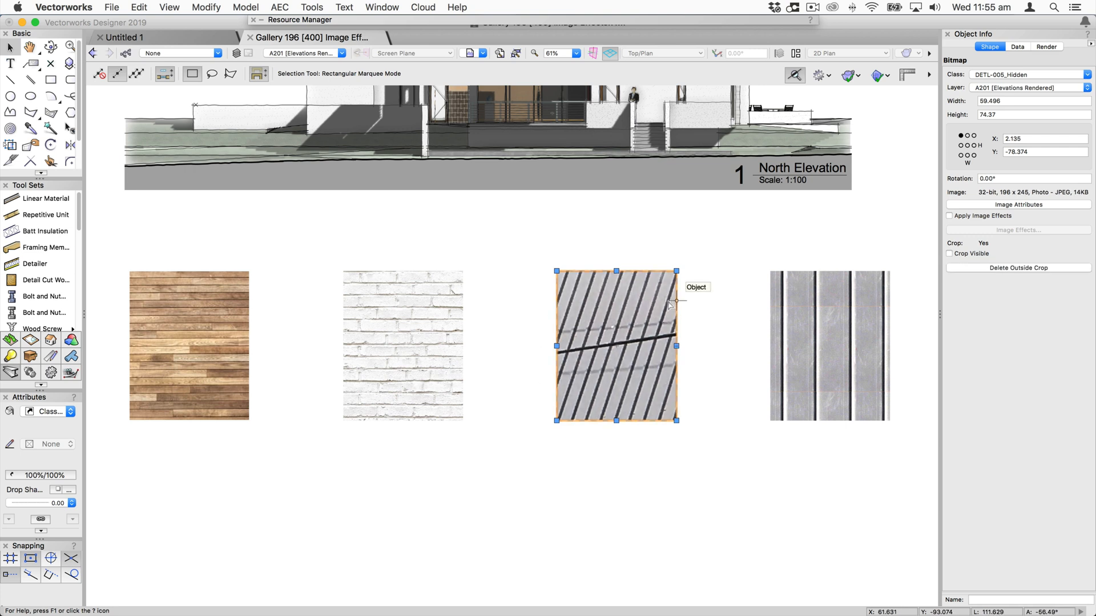
{"action": "mouse_move", "coordinate": [552, 404]}
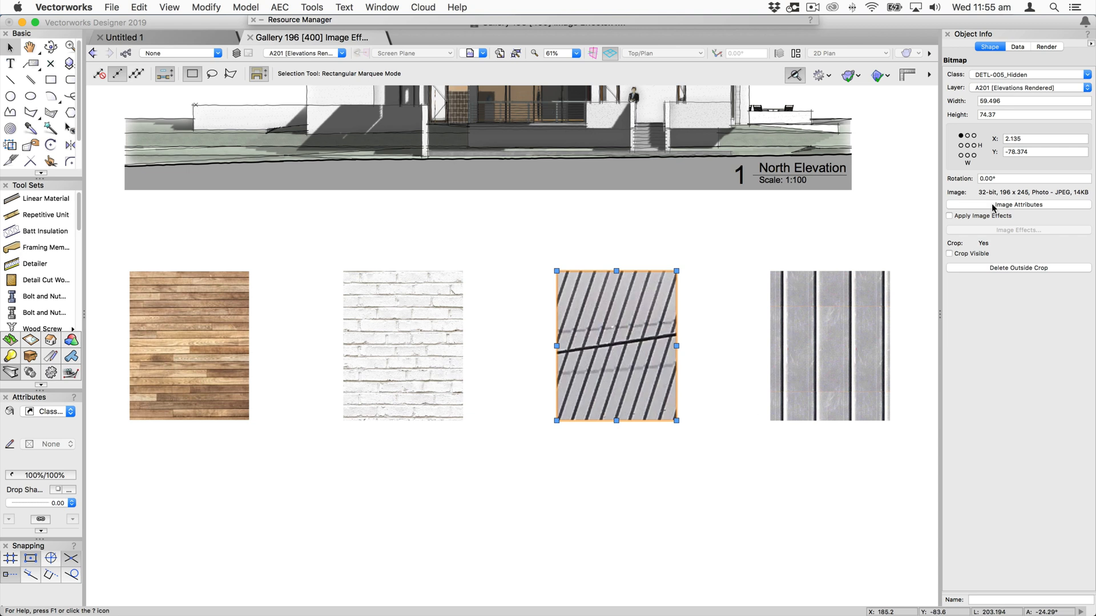
{"action": "left_click", "coordinate": [1017, 205]}
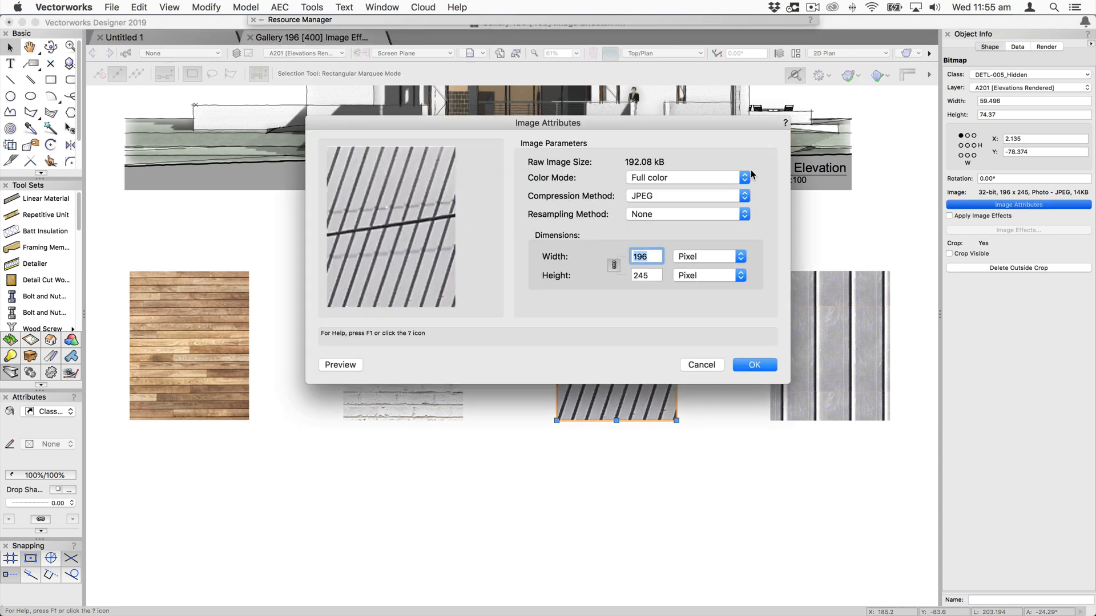
{"action": "mouse_move", "coordinate": [641, 170]}
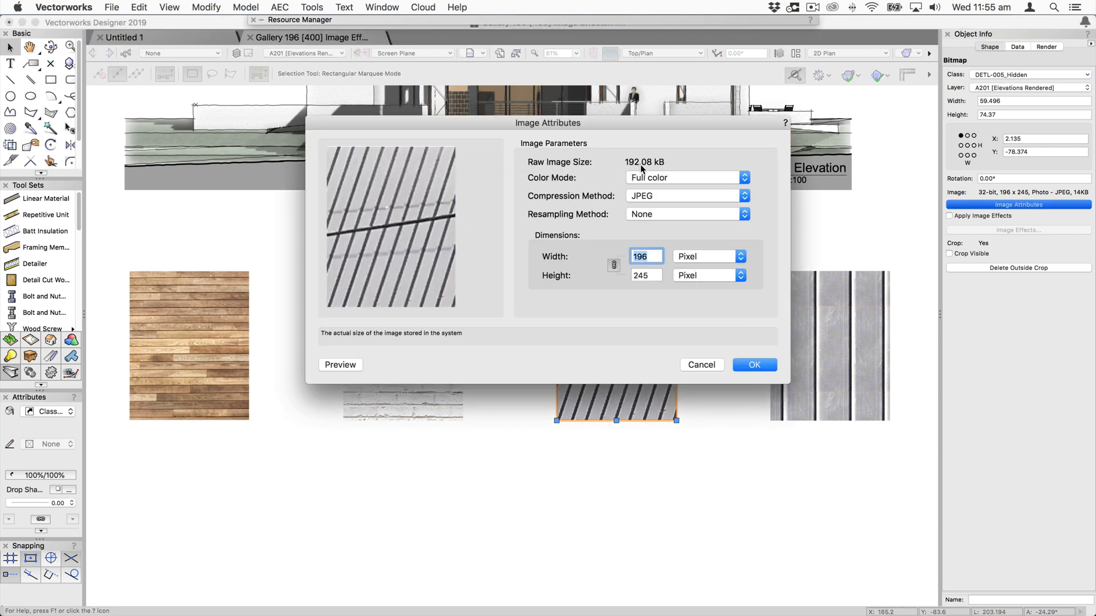
{"action": "mouse_move", "coordinate": [654, 166]}
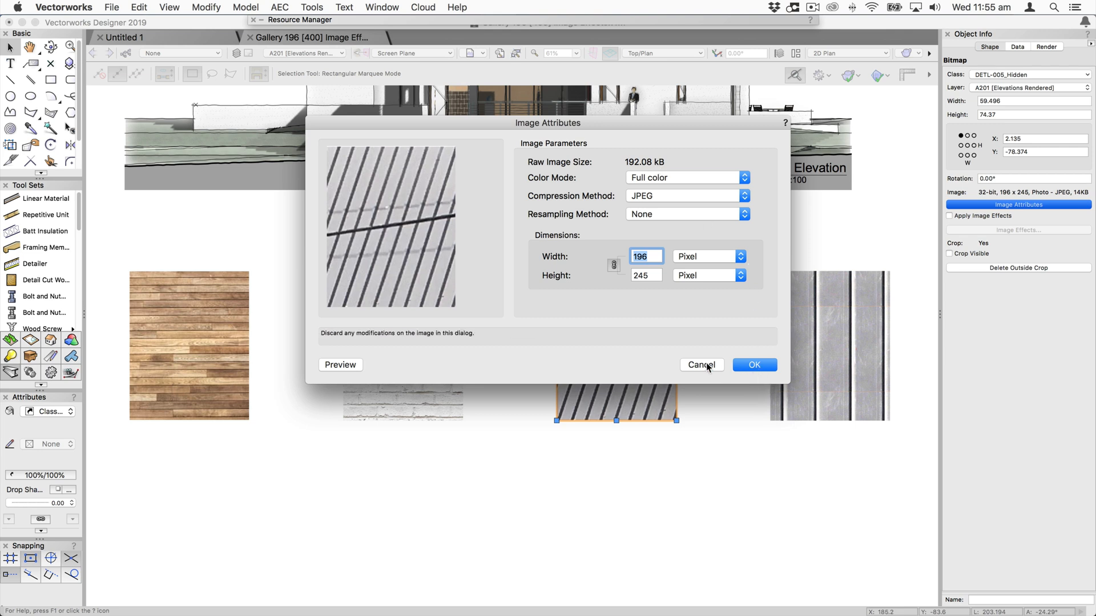
{"action": "left_click", "coordinate": [701, 365]}
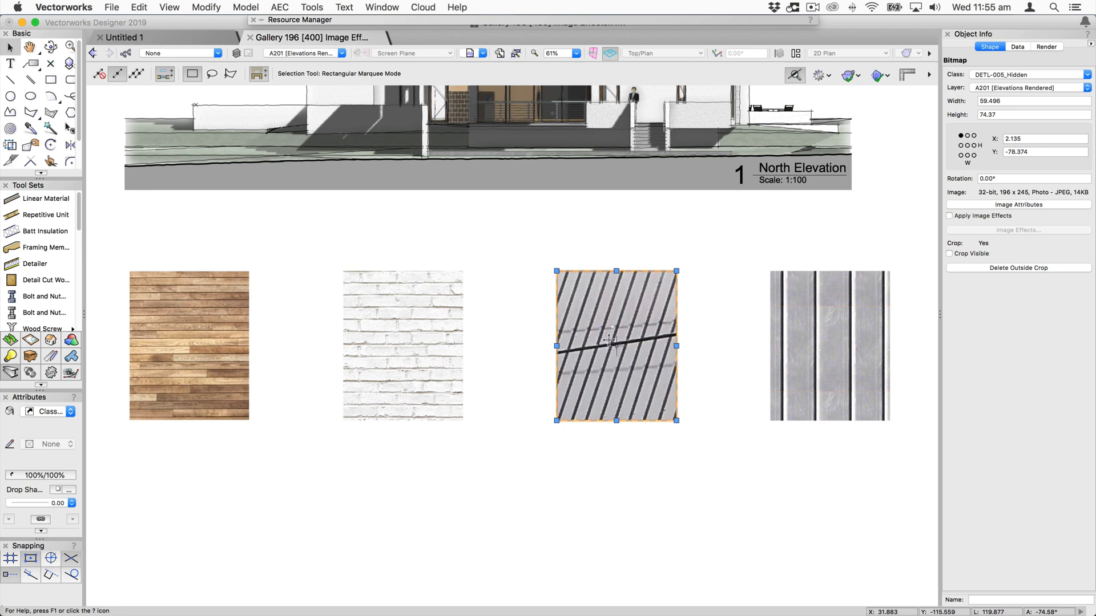
Exit the striped bitmap's crop editing, then raise its Exposure and lower Contrast and apply the effects
{"action": "double_click", "coordinate": [617, 345]}
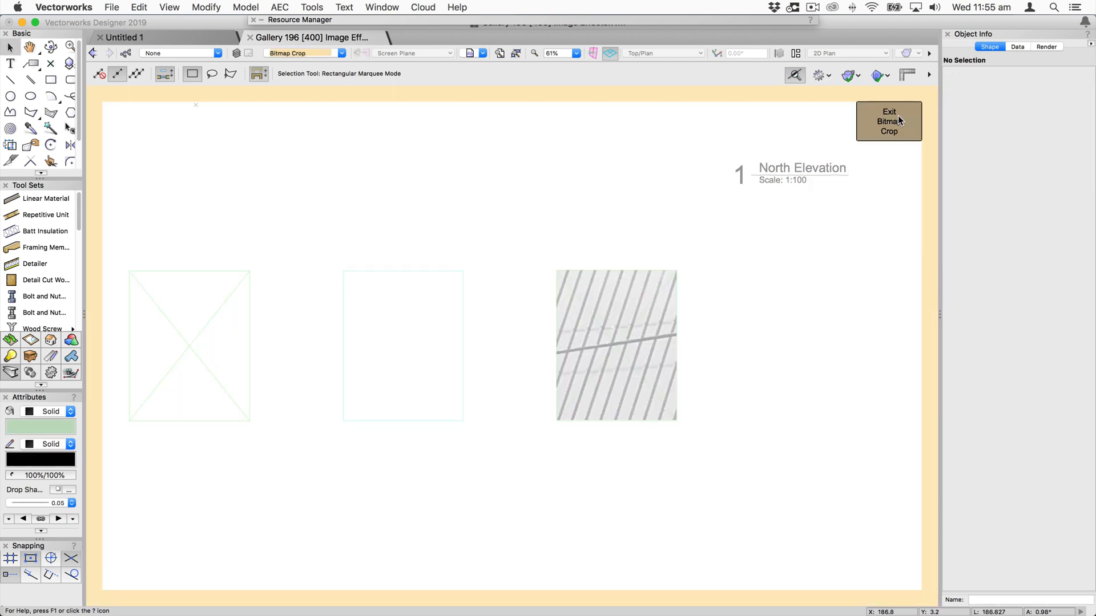
{"action": "left_click", "coordinate": [888, 121]}
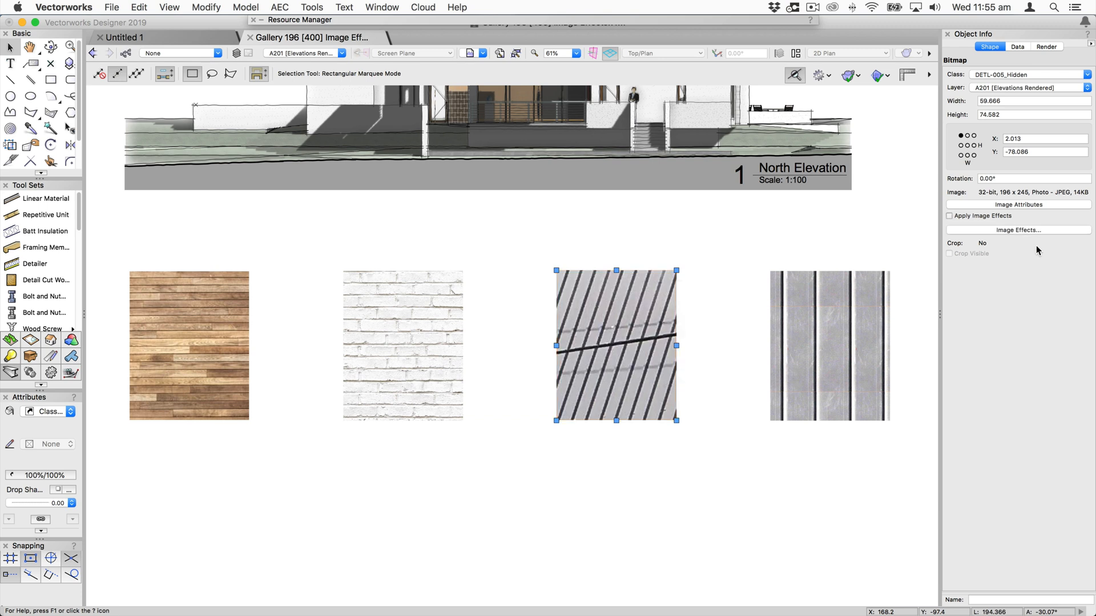
{"action": "left_click", "coordinate": [1017, 230]}
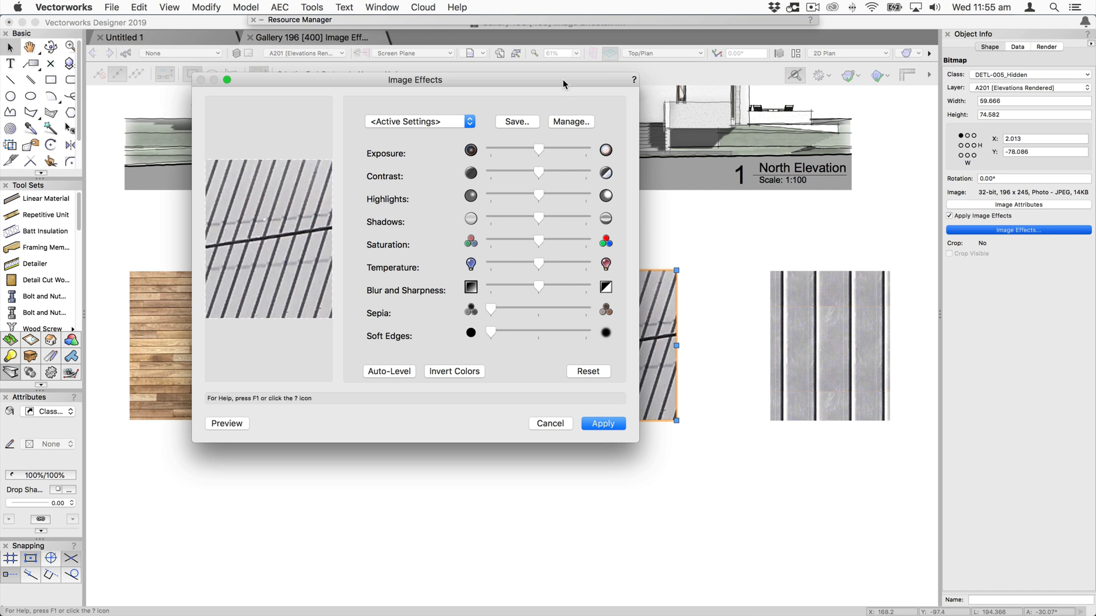
{"action": "left_click_drag", "start_coordinate": [414, 78], "coordinate": [300, 72]}
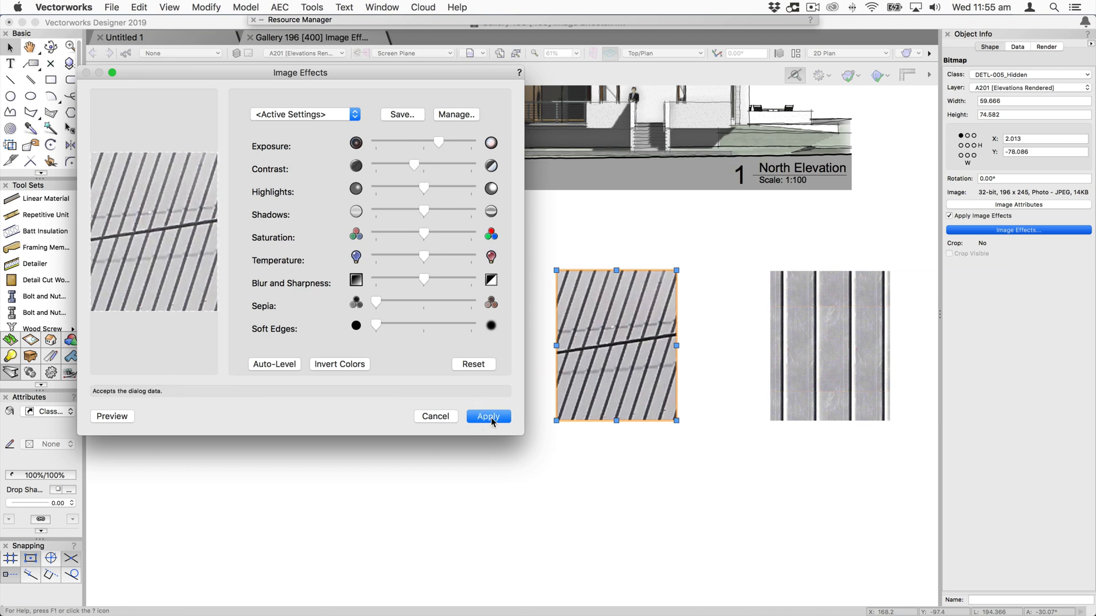
{"action": "left_click", "coordinate": [487, 417]}
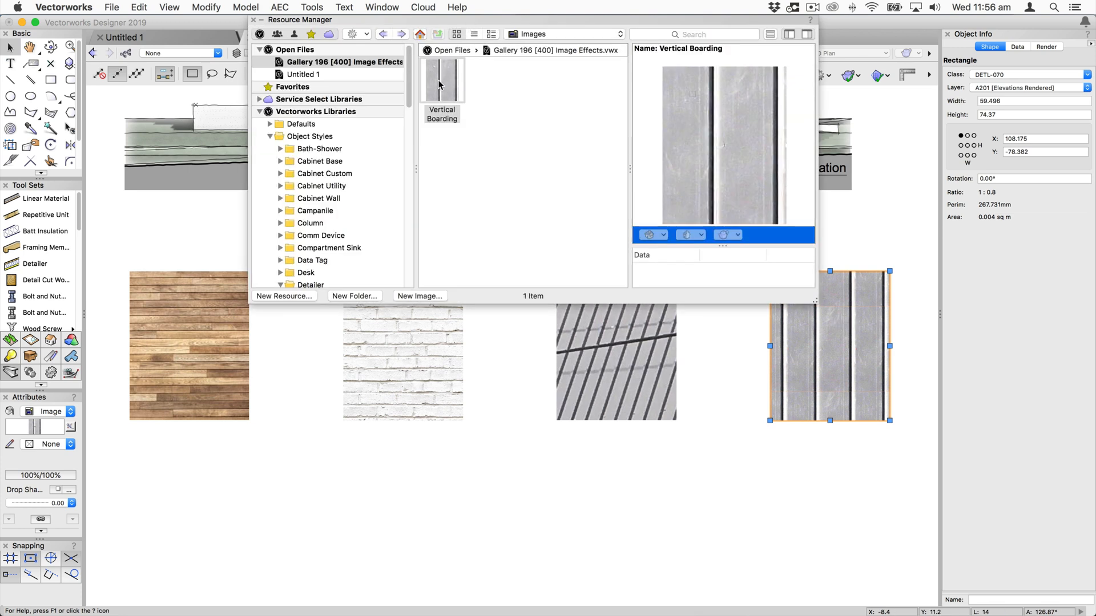
{"action": "mouse_move", "coordinate": [442, 75]}
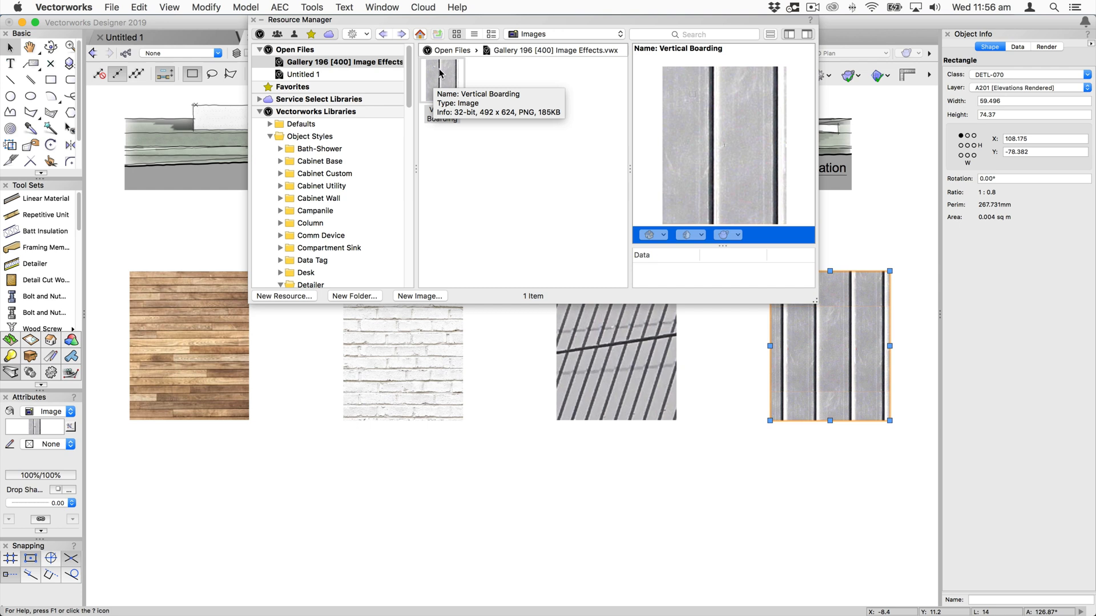
Open Edit Image Effects for the Vertical Boarding image resource from the Resource Manager
{"action": "right_click", "coordinate": [446, 74]}
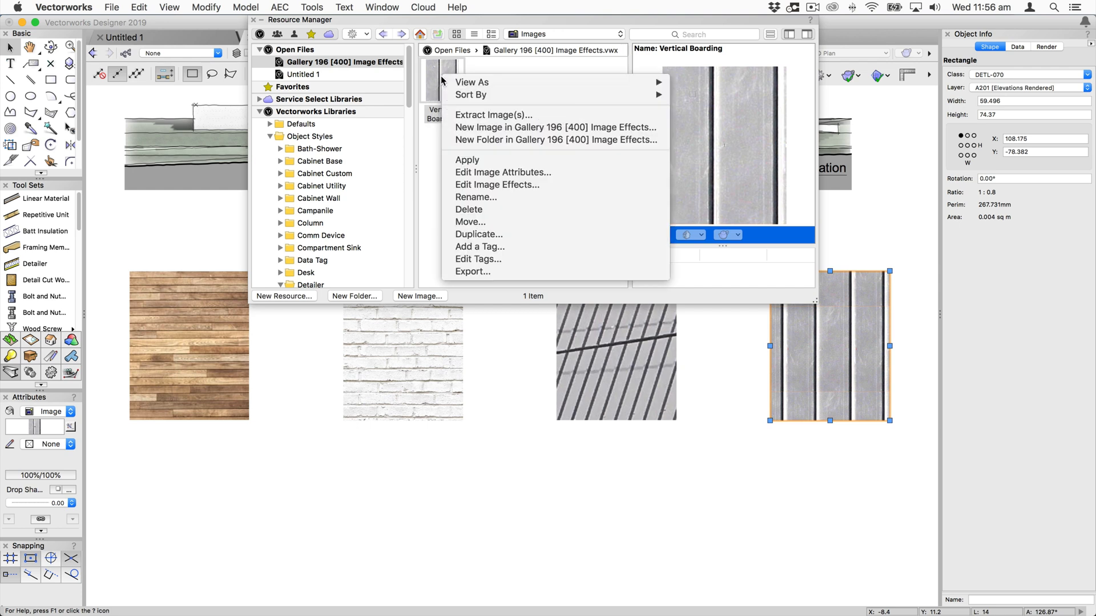
{"action": "mouse_move", "coordinate": [497, 184]}
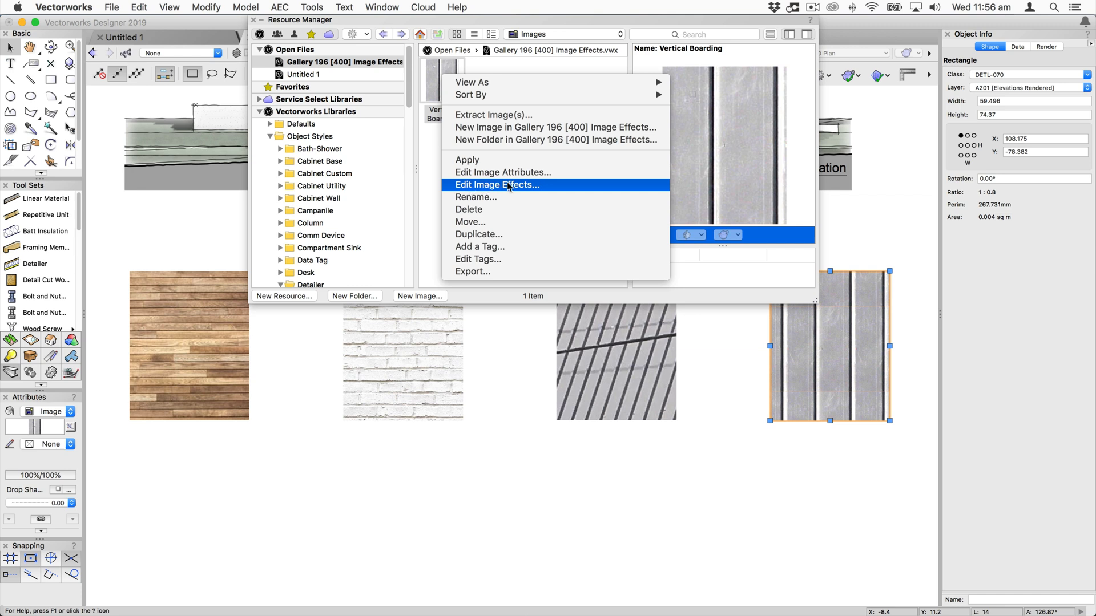
{"action": "mouse_move", "coordinate": [501, 172]}
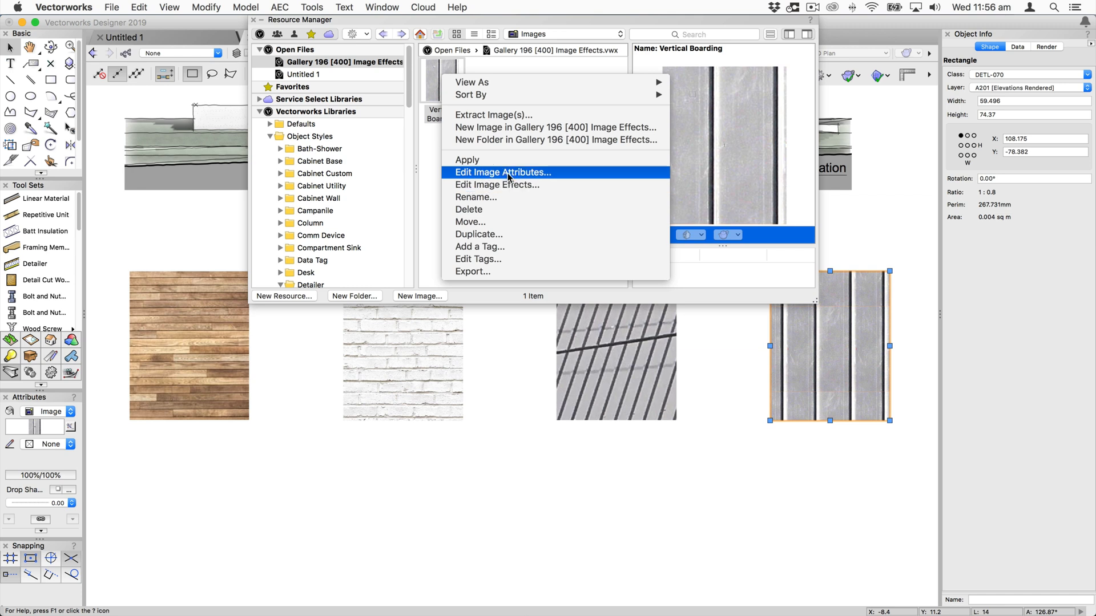
{"action": "mouse_move", "coordinate": [496, 185]}
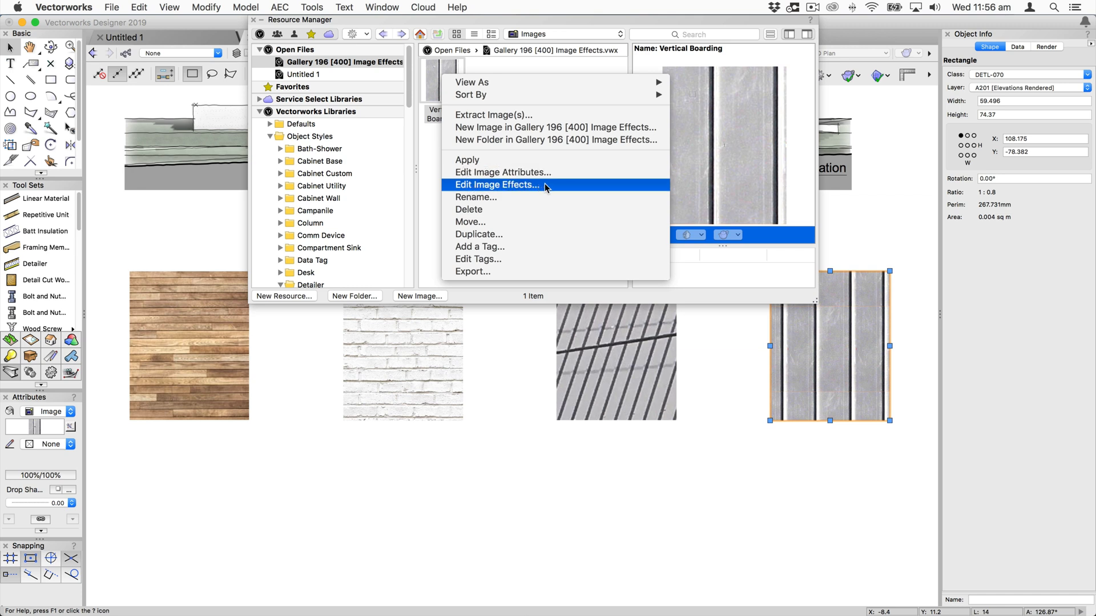
{"action": "left_click", "coordinate": [497, 184]}
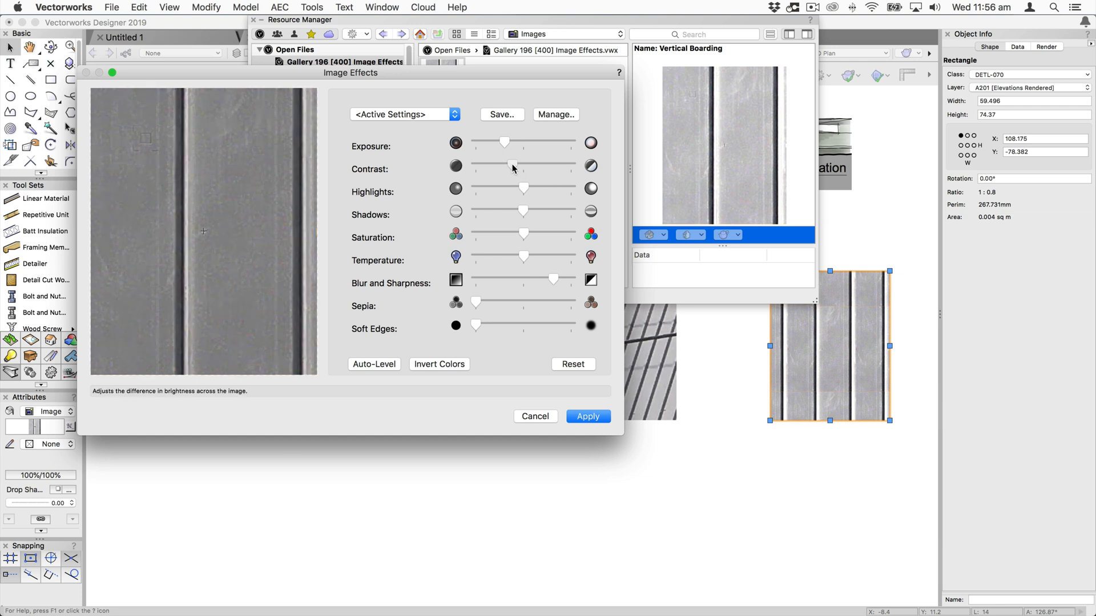
{"action": "mouse_move", "coordinate": [531, 373]}
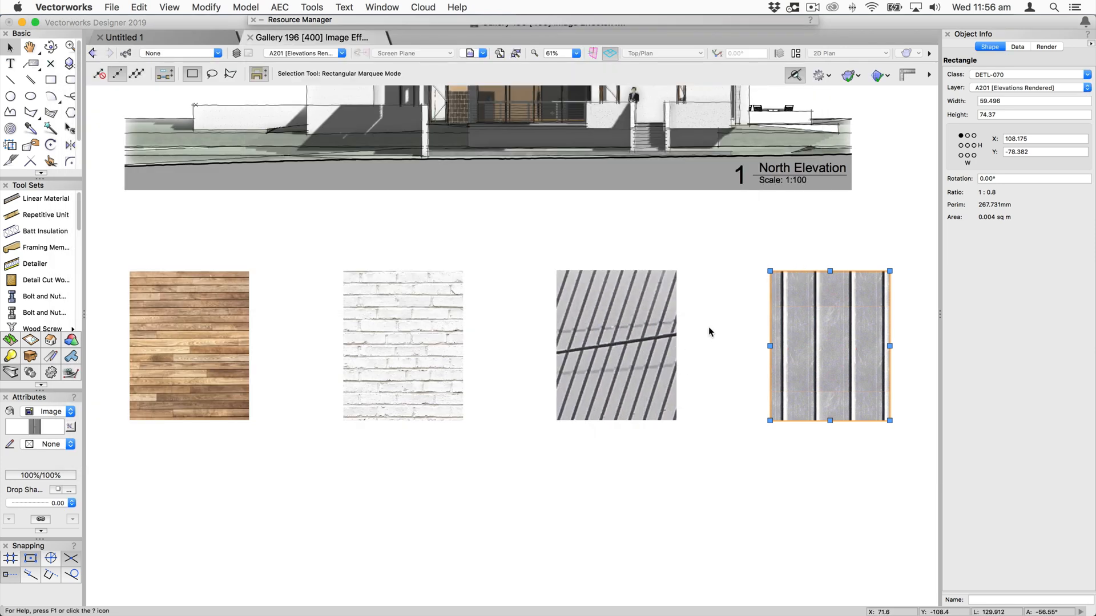
{"action": "mouse_move", "coordinate": [820, 324]}
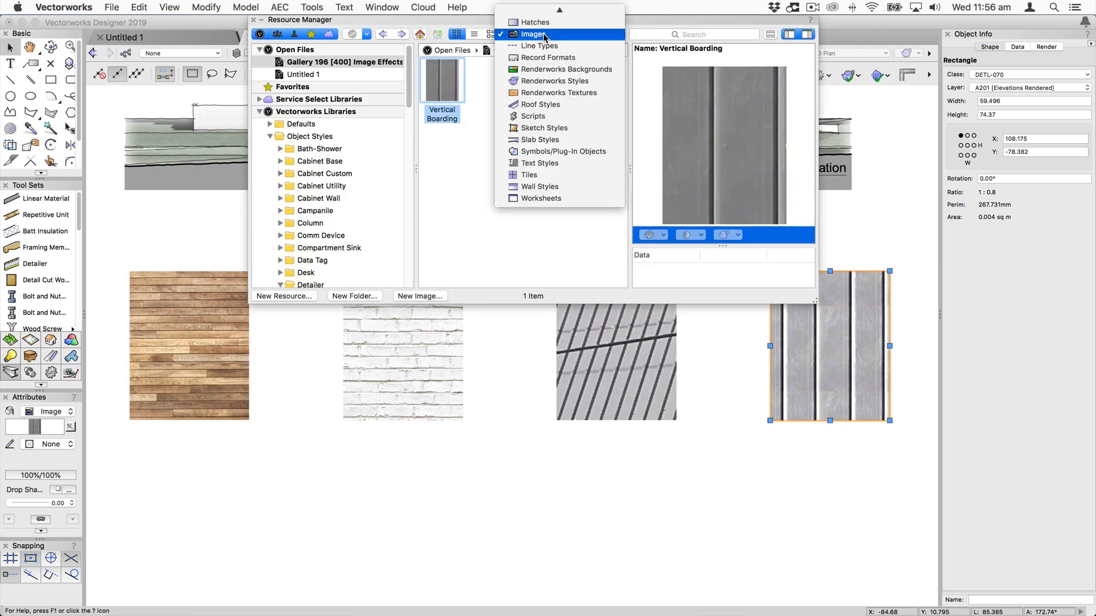
{"action": "mouse_move", "coordinate": [549, 57]}
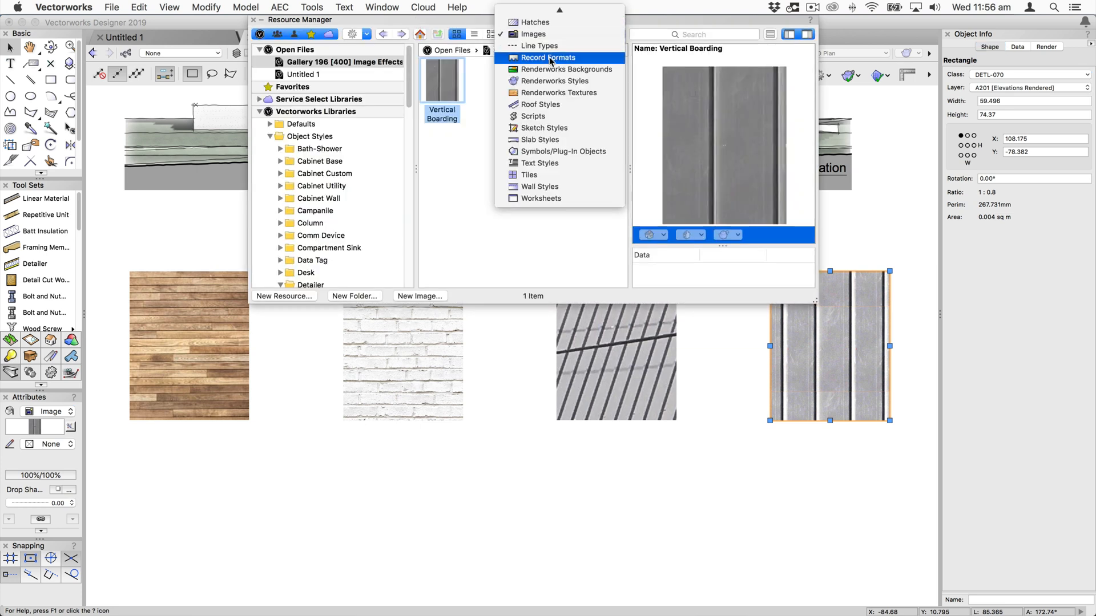
List the Renderworks textures and open CMU LW Clay SH in the Edit Texture dialog
{"action": "left_click", "coordinate": [557, 92]}
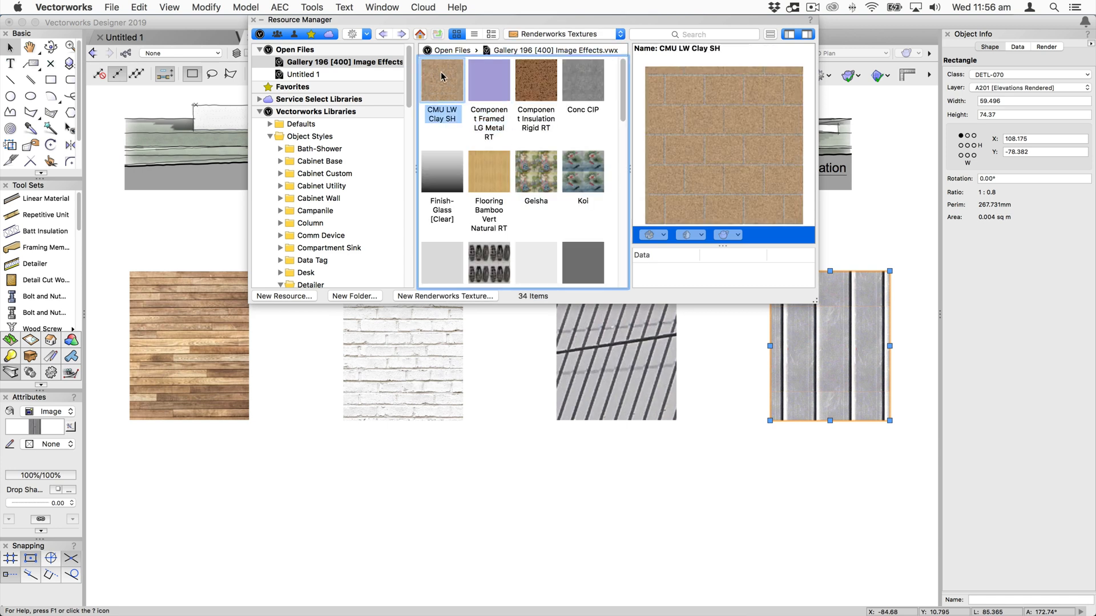
{"action": "right_click", "coordinate": [441, 78]}
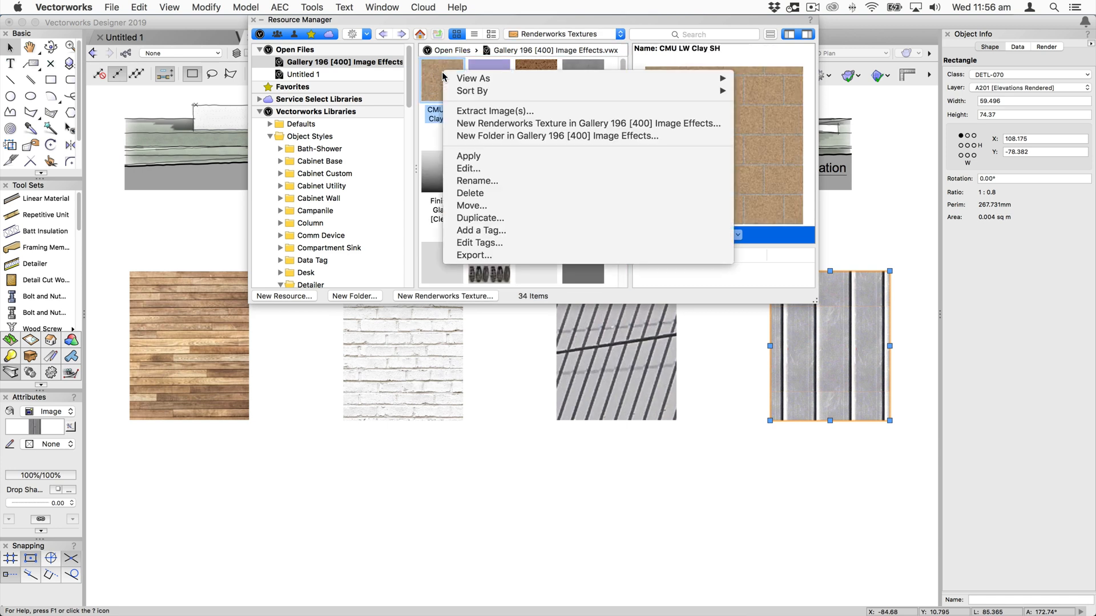
{"action": "mouse_move", "coordinate": [468, 168]}
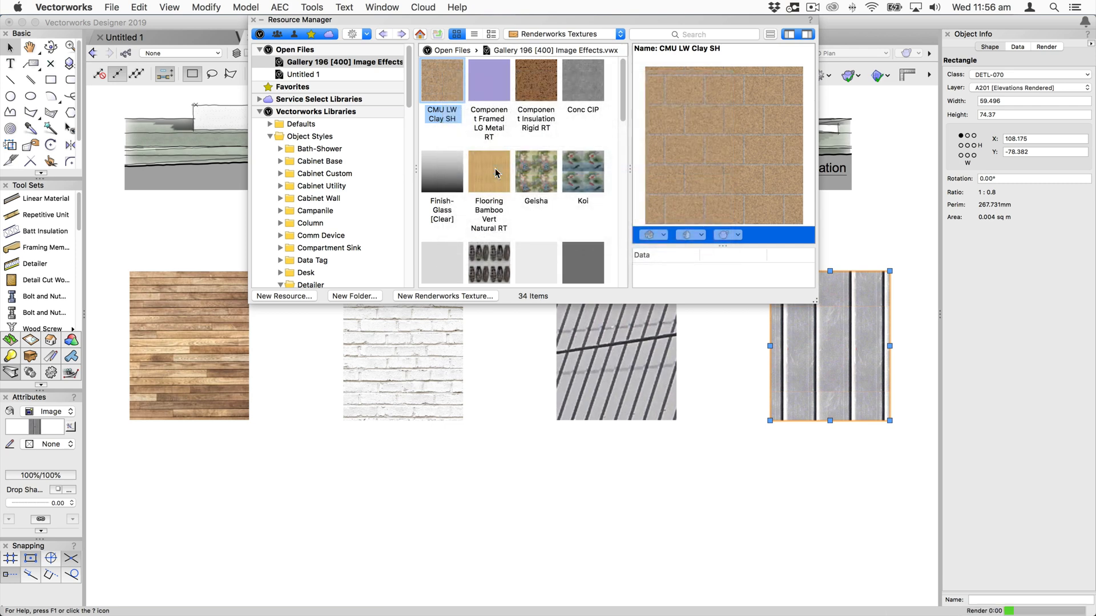
{"action": "double_click", "coordinate": [441, 79]}
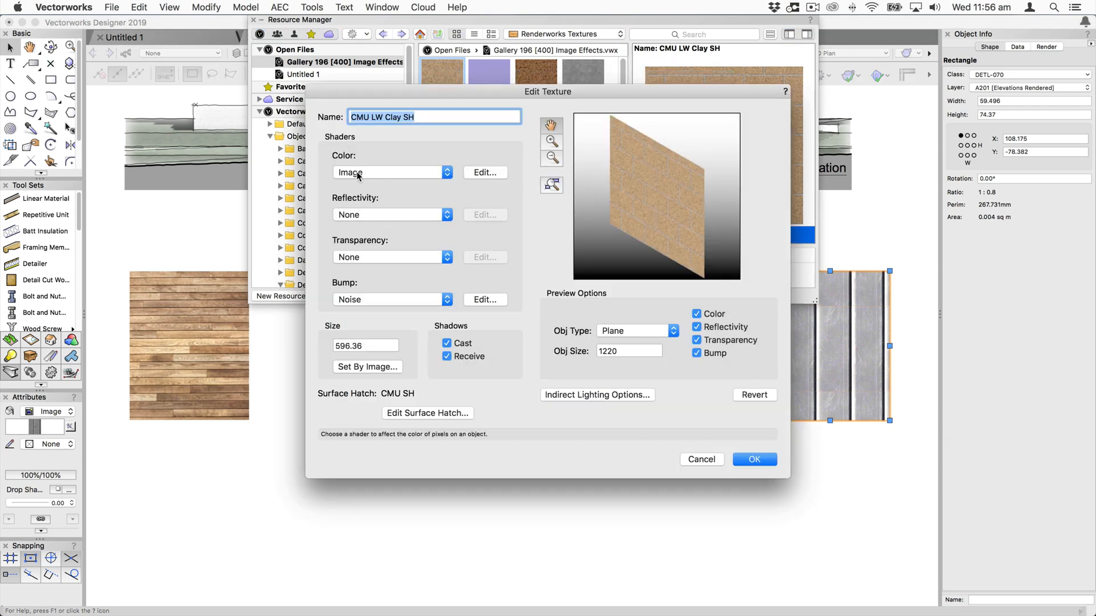
Lower contrast, saturation and temperature on the texture's colour image so it reads as cool grey stone
{"action": "left_click", "coordinate": [483, 172]}
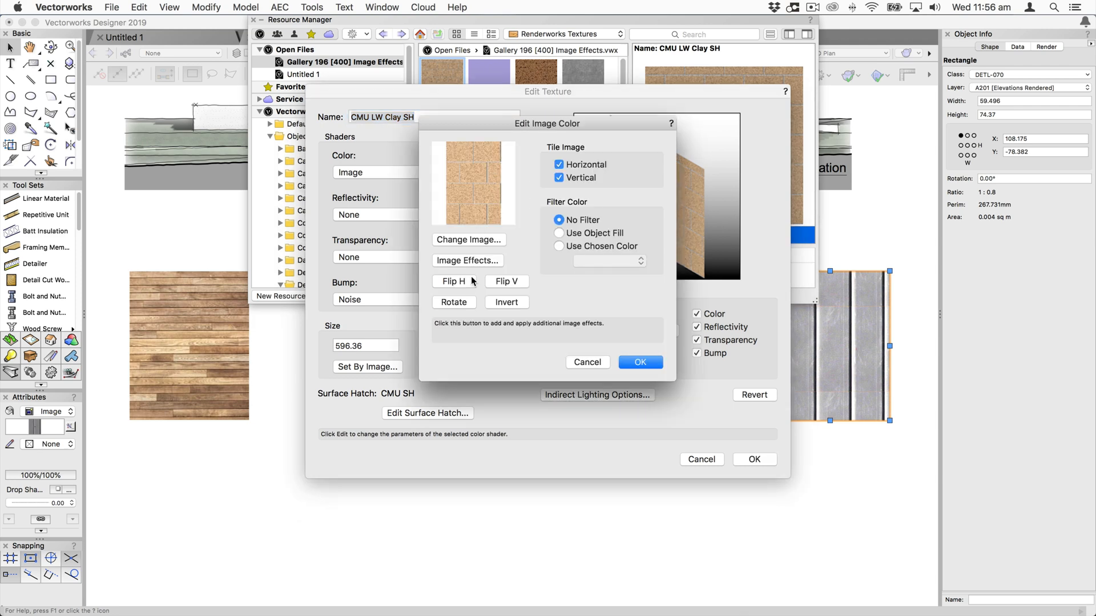
{"action": "mouse_move", "coordinate": [475, 265]}
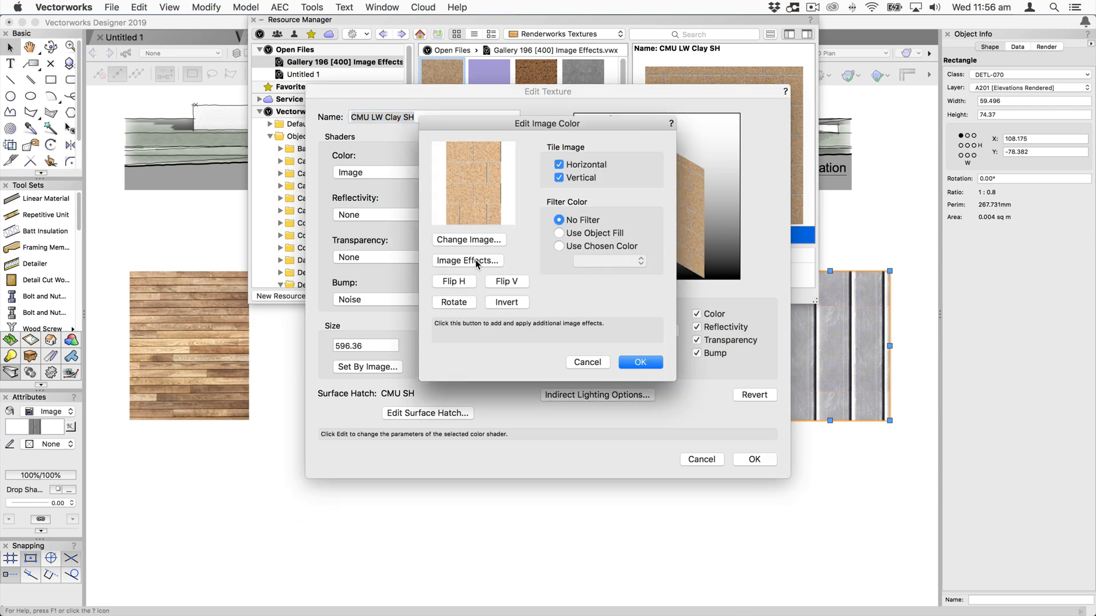
{"action": "left_click", "coordinate": [466, 260]}
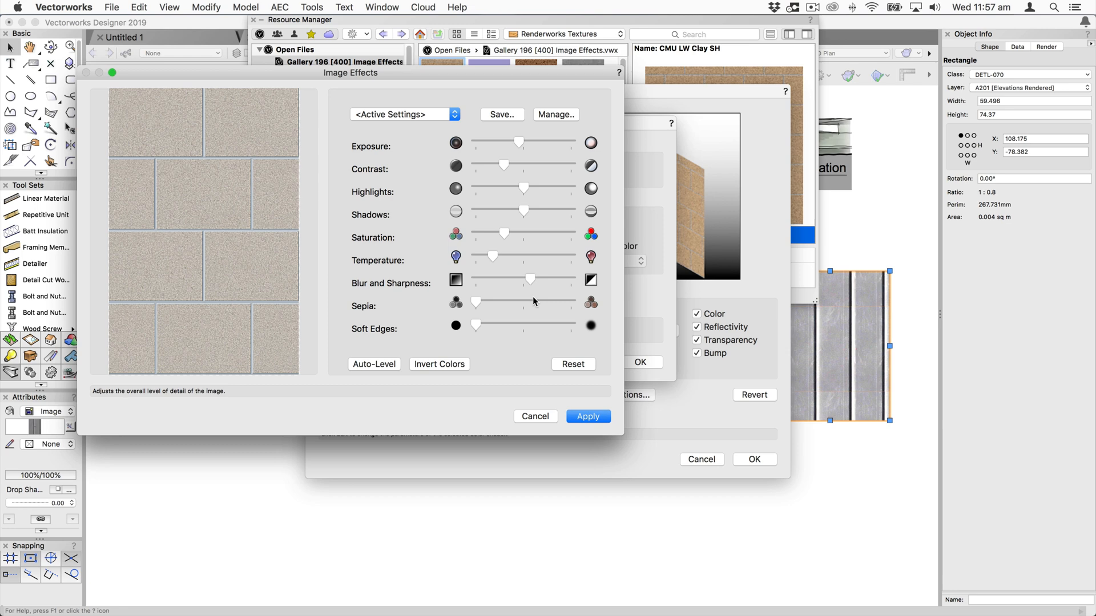
{"action": "left_click", "coordinate": [534, 417]}
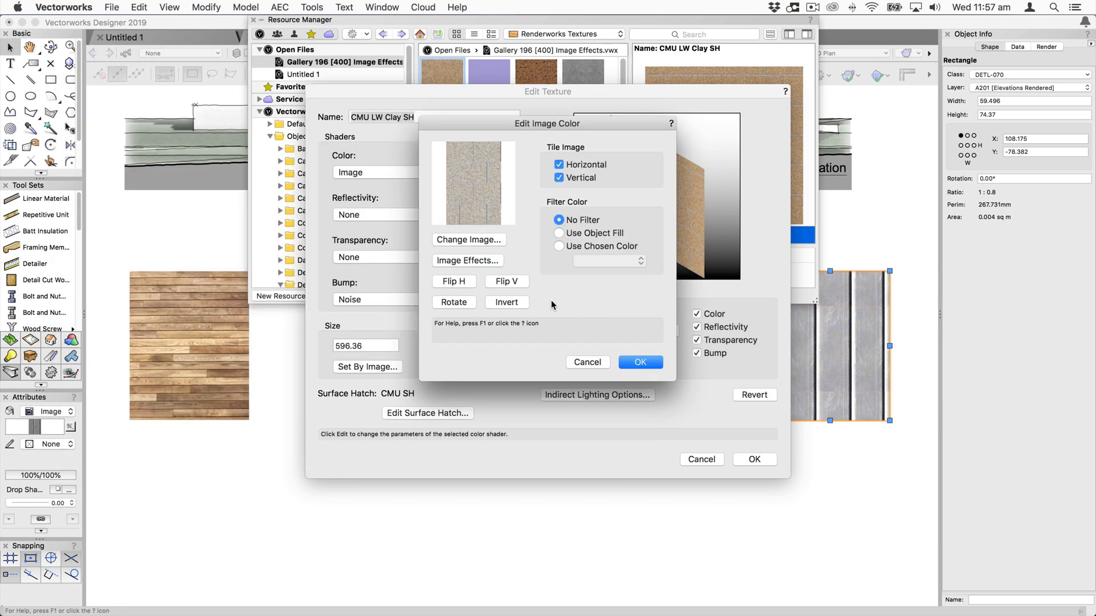
{"action": "mouse_move", "coordinate": [573, 348]}
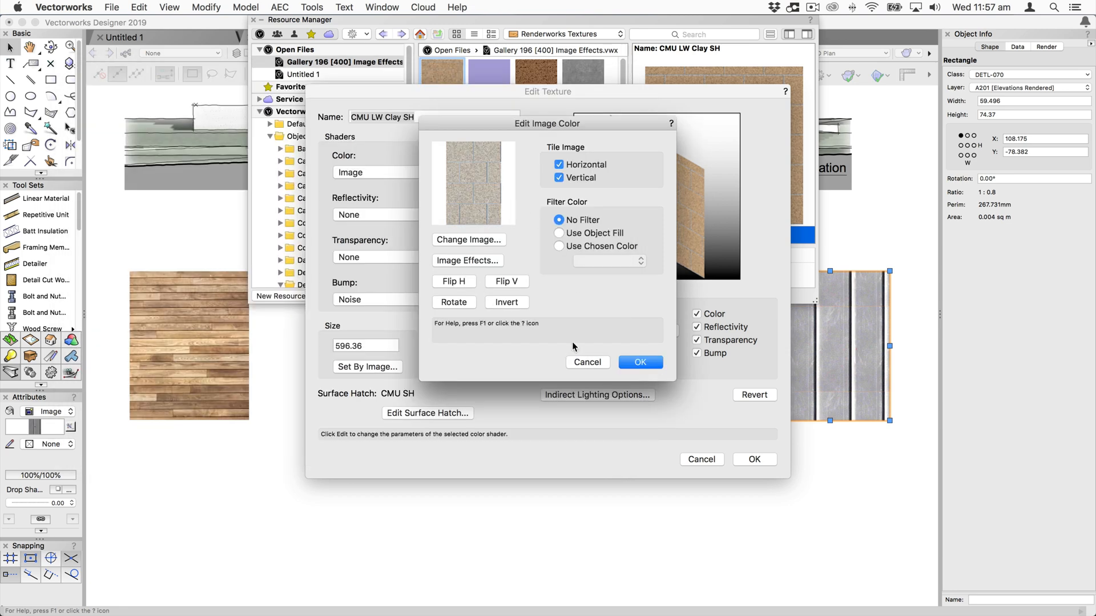